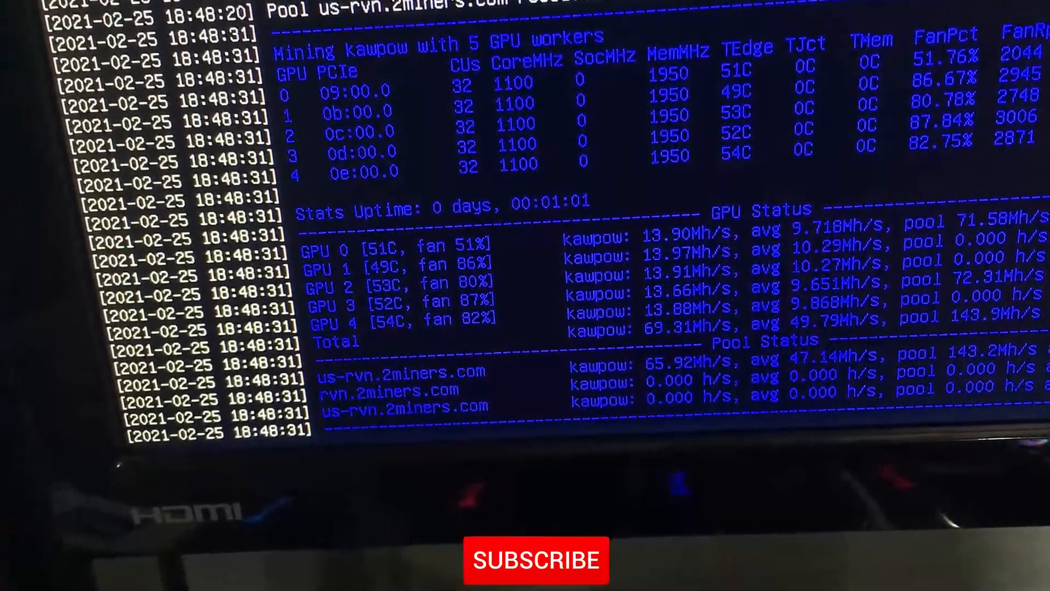
# - Clear the GTX 970's core and memory overclock fields and apply them
pyautogui.click(536, 560)
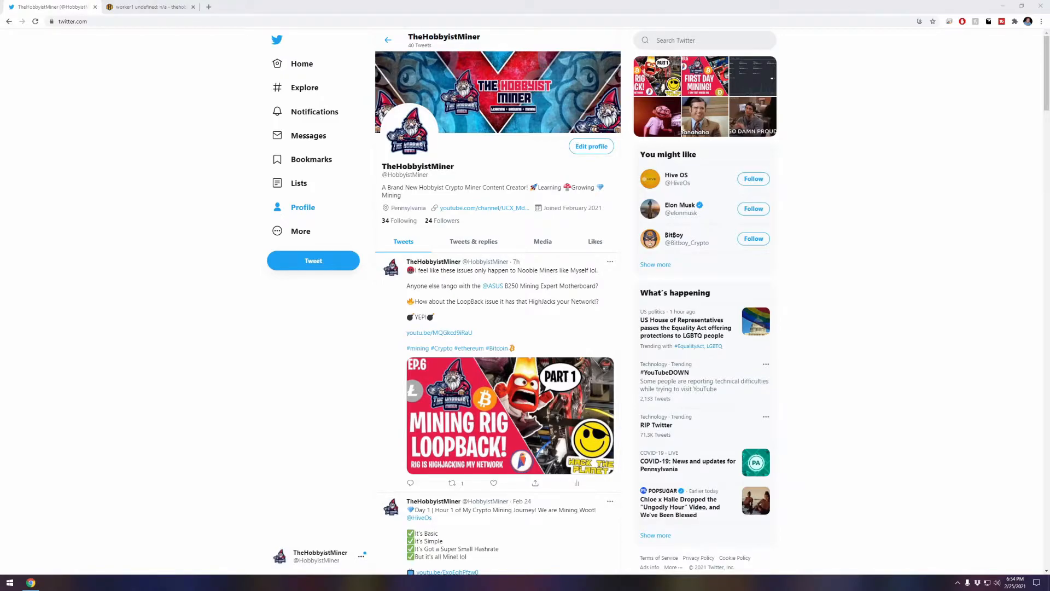
pyautogui.moveTo(862, 42)
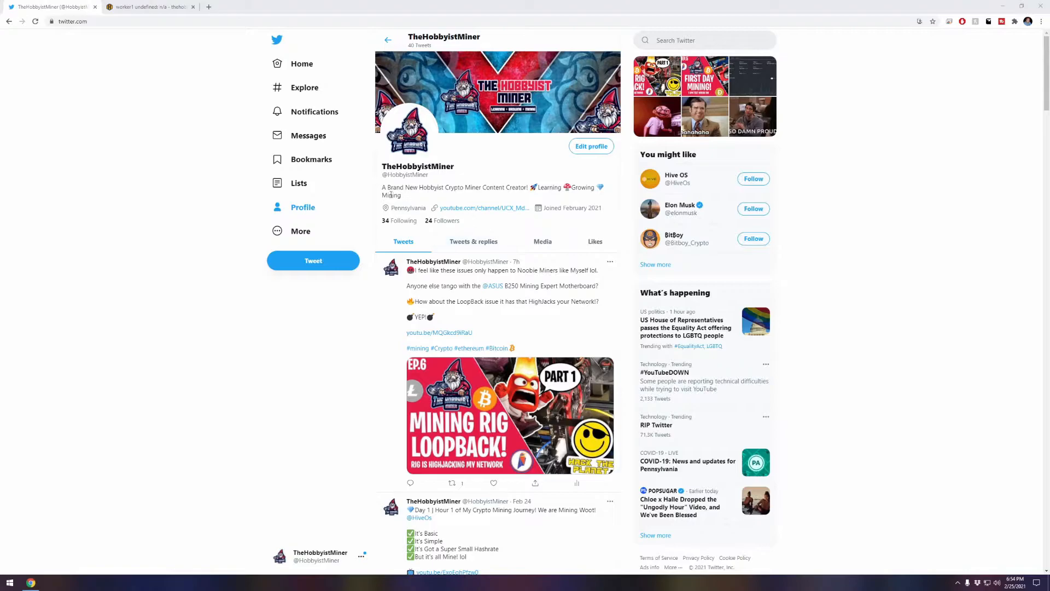
pyautogui.moveTo(476, 180)
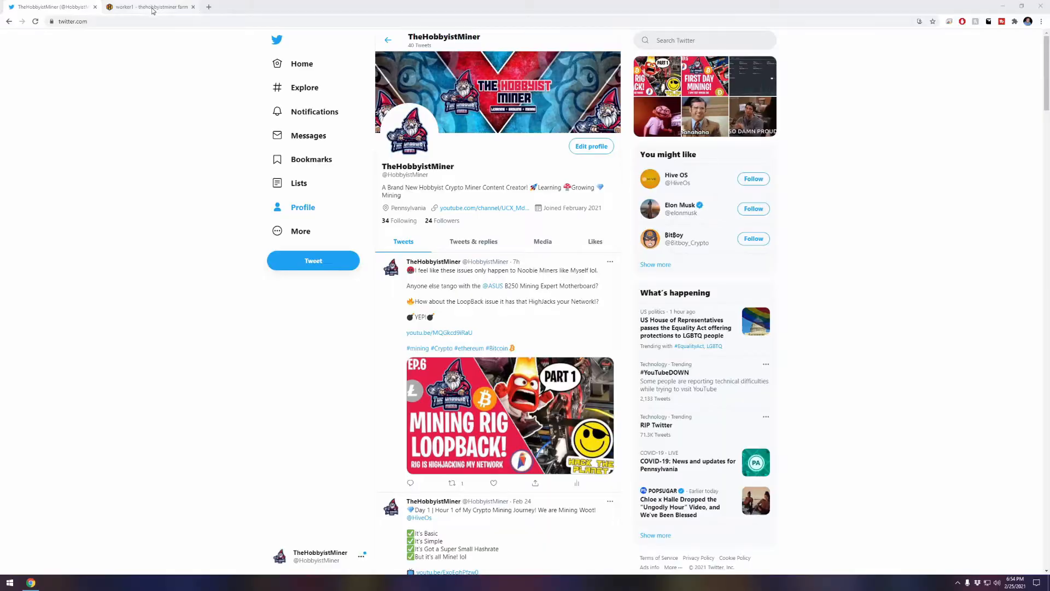
pyautogui.click(148, 7)
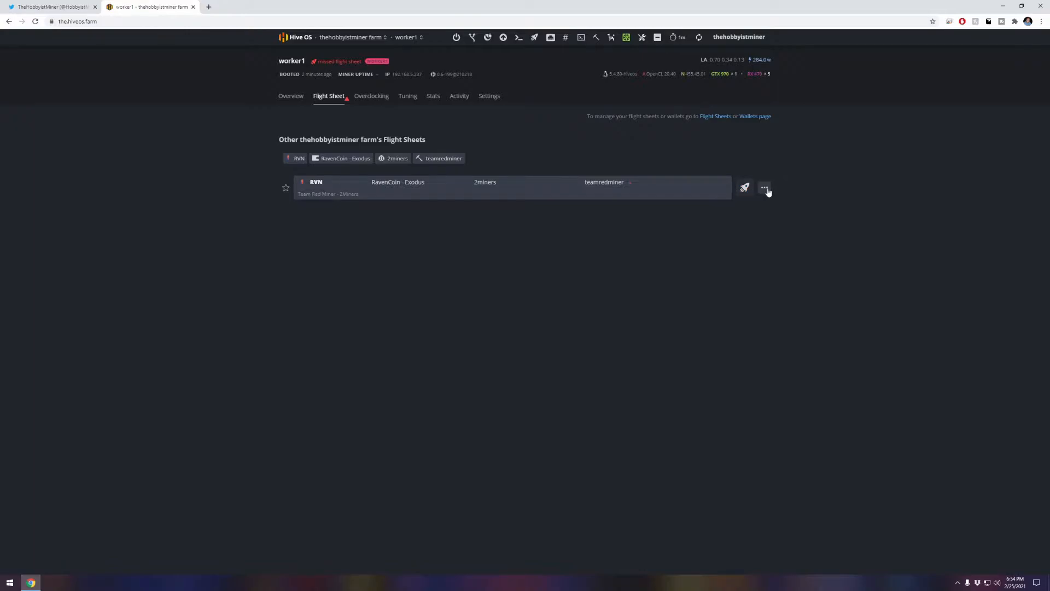
pyautogui.click(764, 187)
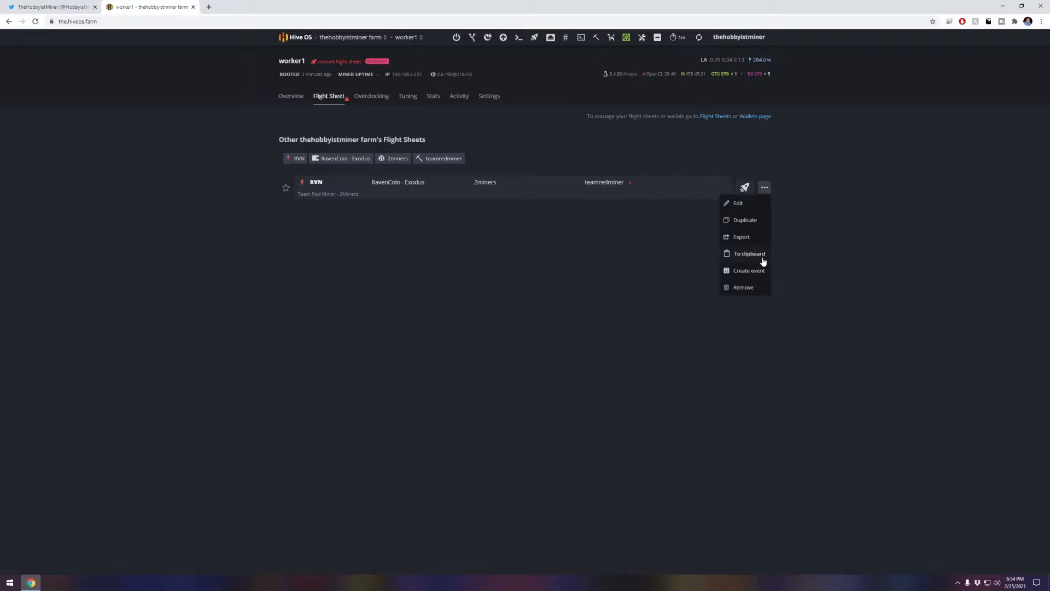
pyautogui.moveTo(290, 99)
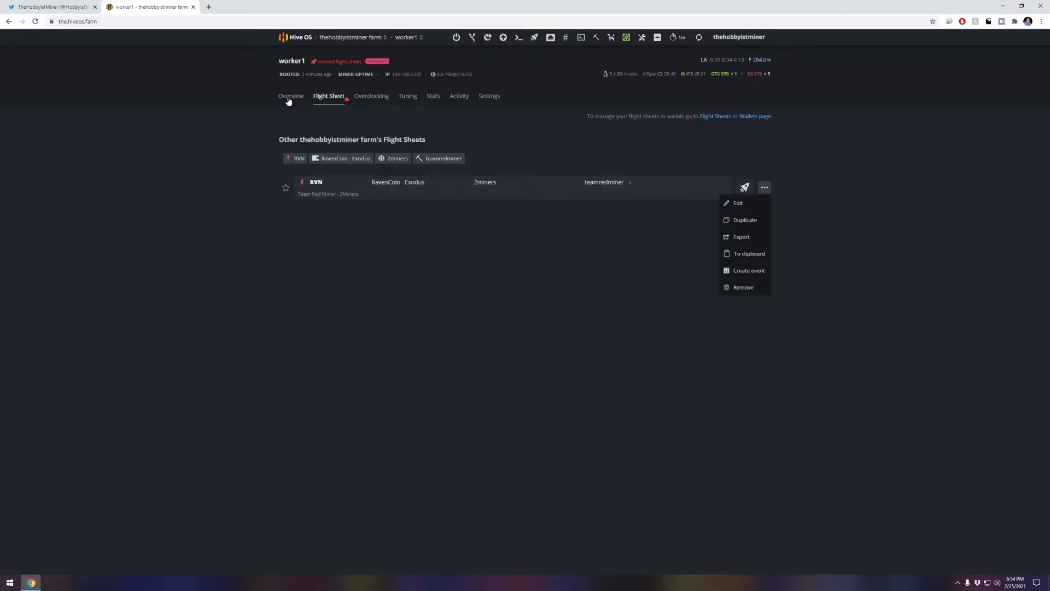
pyautogui.click(291, 96)
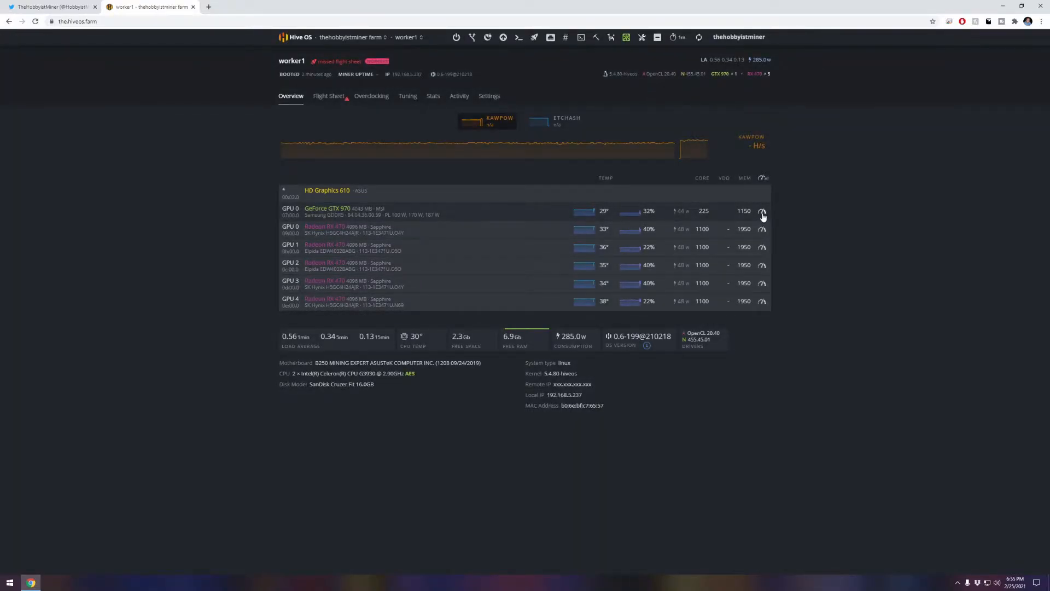
pyautogui.click(762, 211)
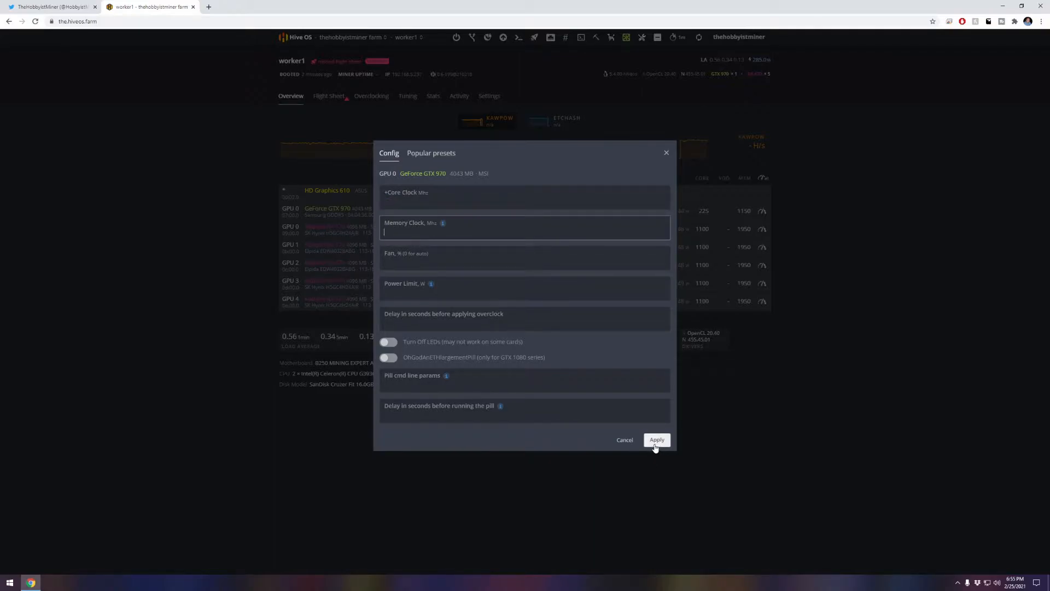
pyautogui.click(656, 440)
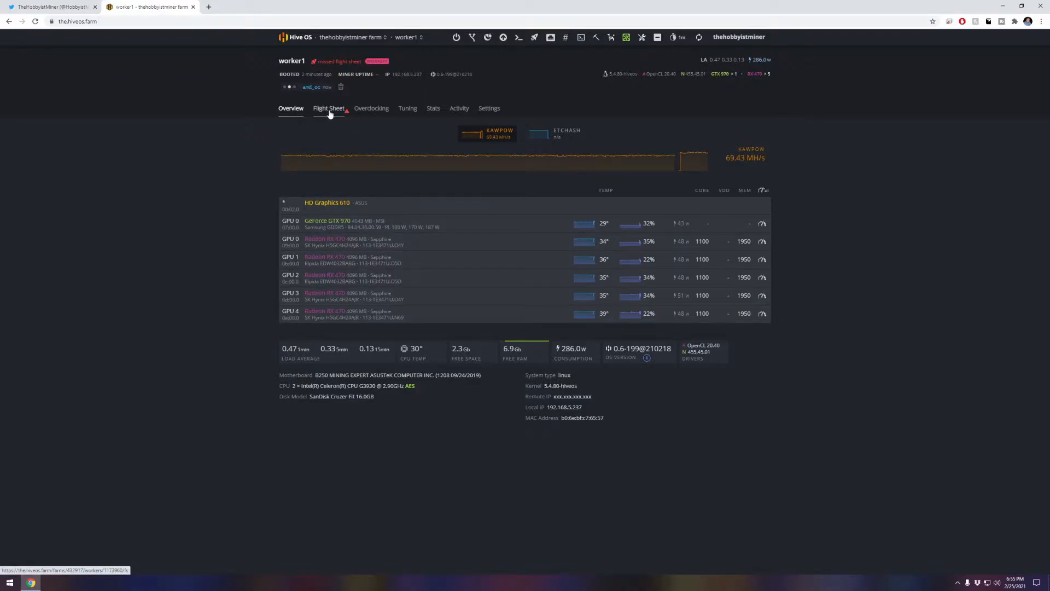
# - Open the RVN TeamRedMiner flight sheet in the editor via its Edit menu
pyautogui.click(328, 108)
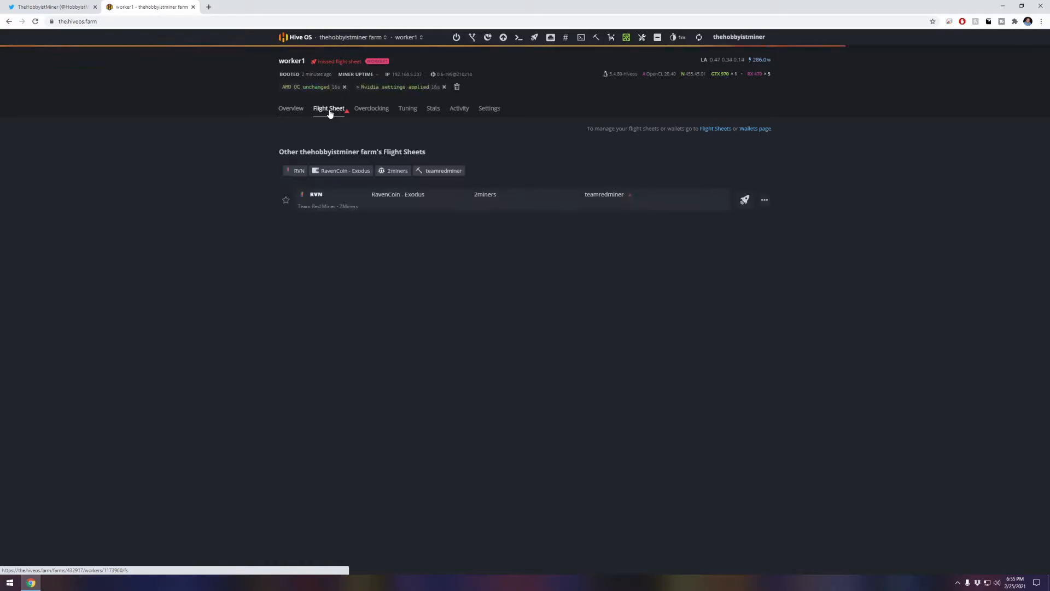
pyautogui.moveTo(387, 206)
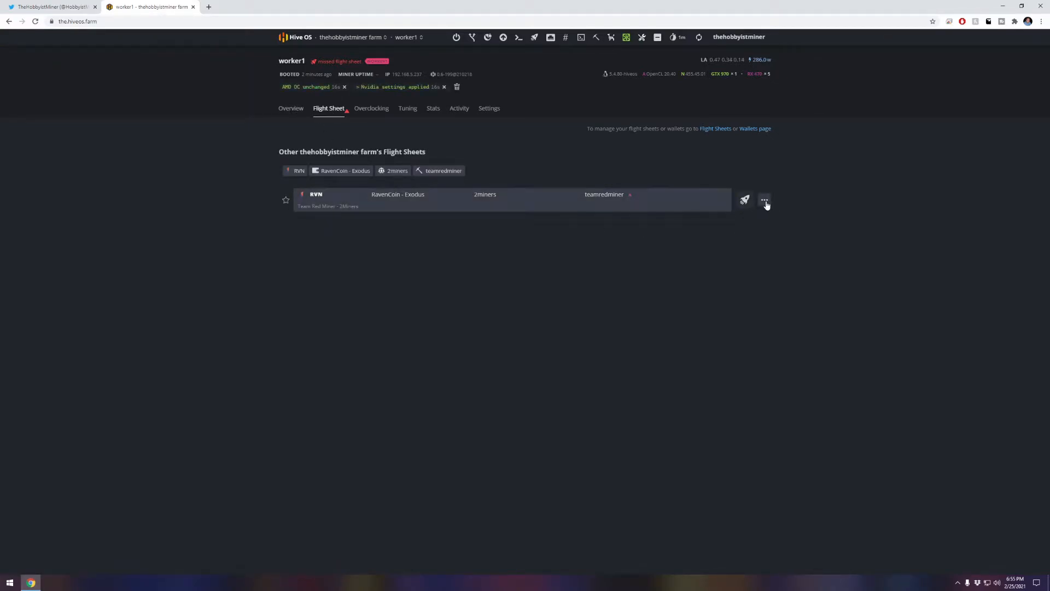
pyautogui.click(765, 200)
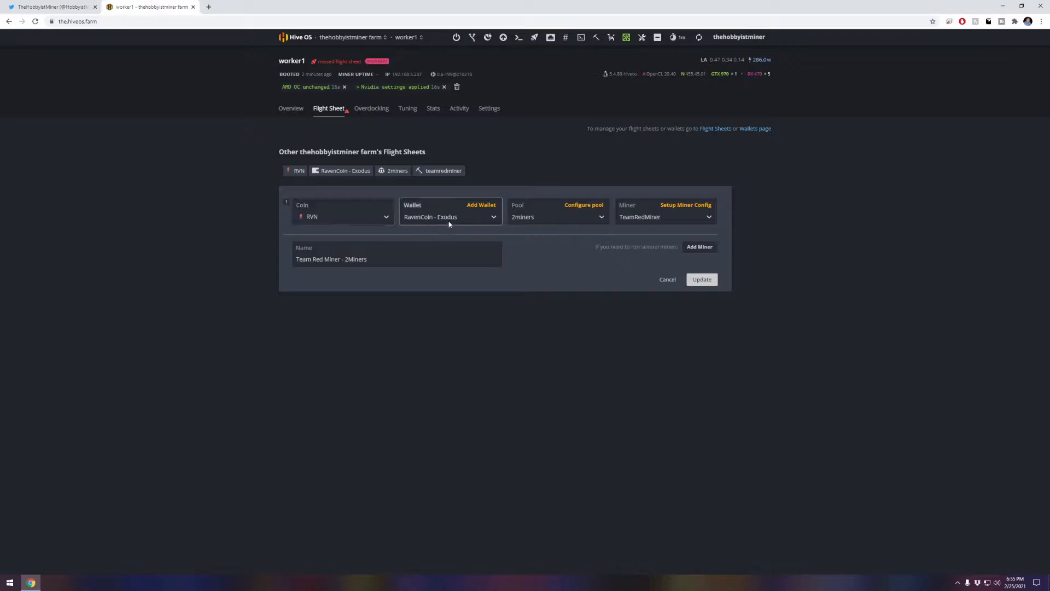
pyautogui.moveTo(523, 221)
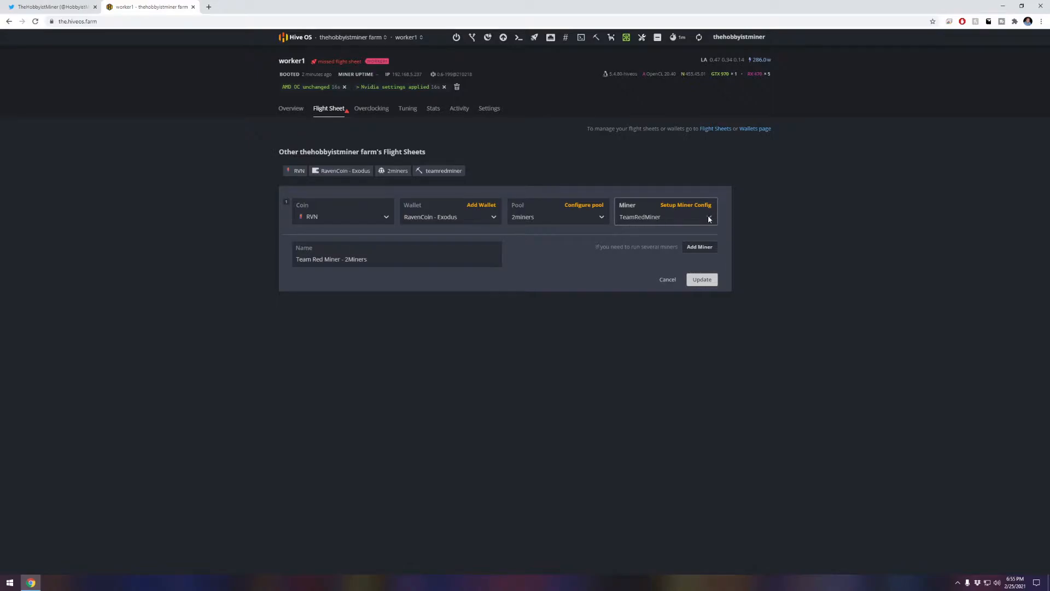
pyautogui.click(665, 217)
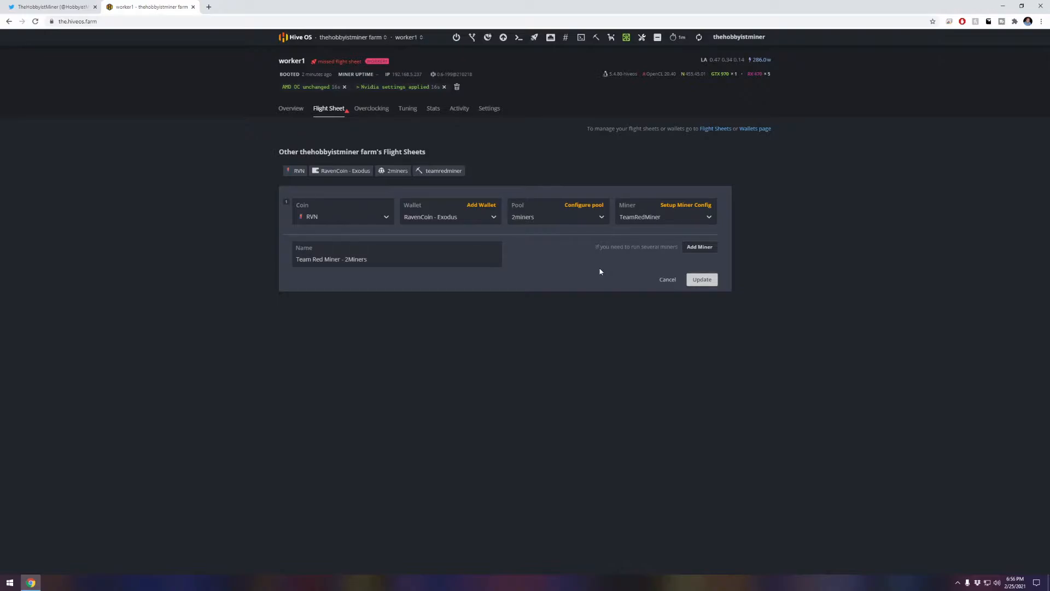
pyautogui.moveTo(601, 269)
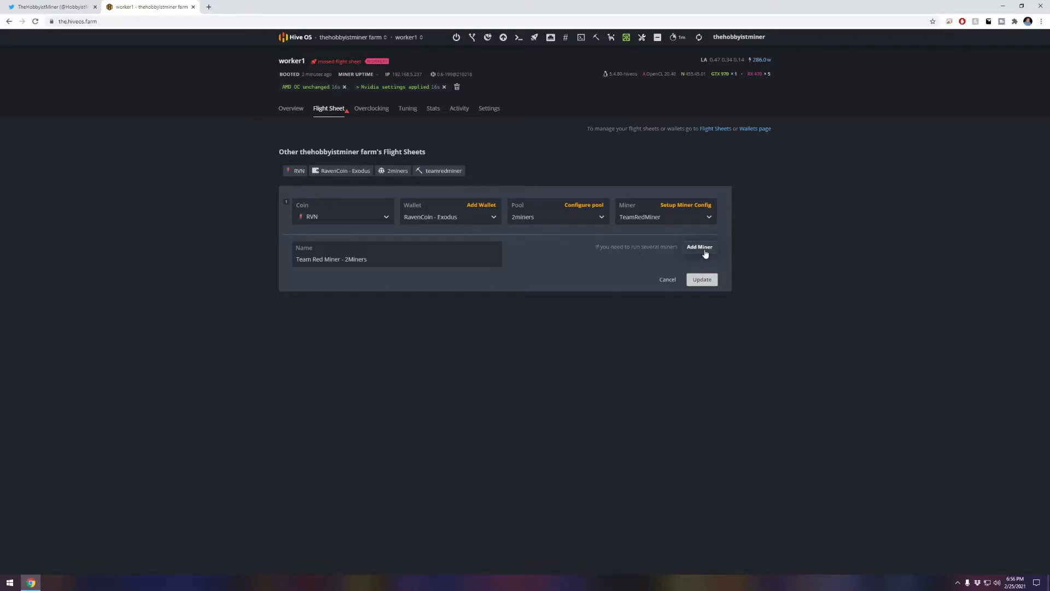
# - Add a second 2miners pool entry using the US server
pyautogui.click(698, 247)
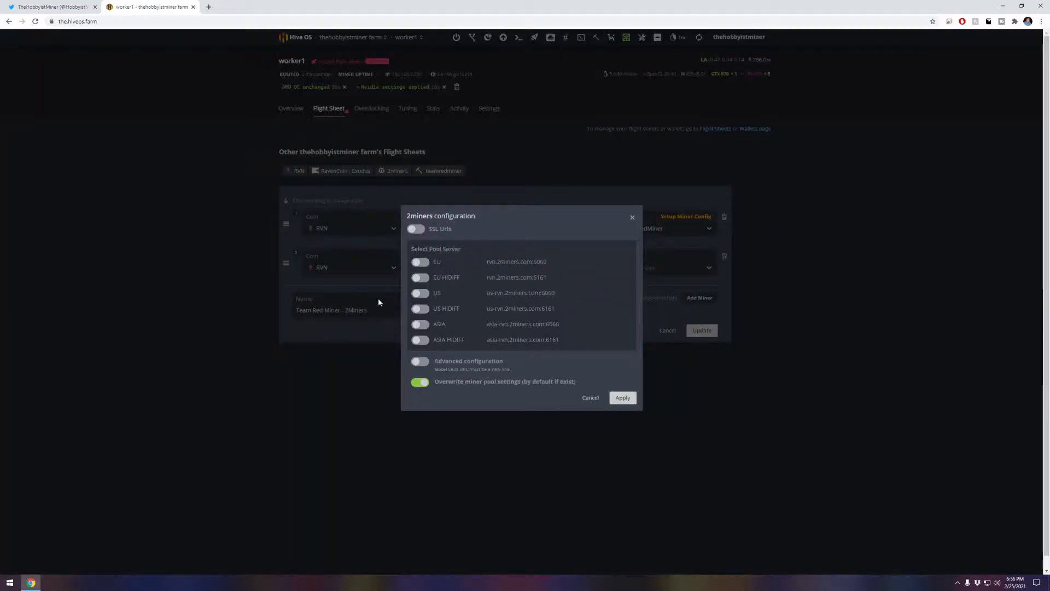
pyautogui.click(420, 293)
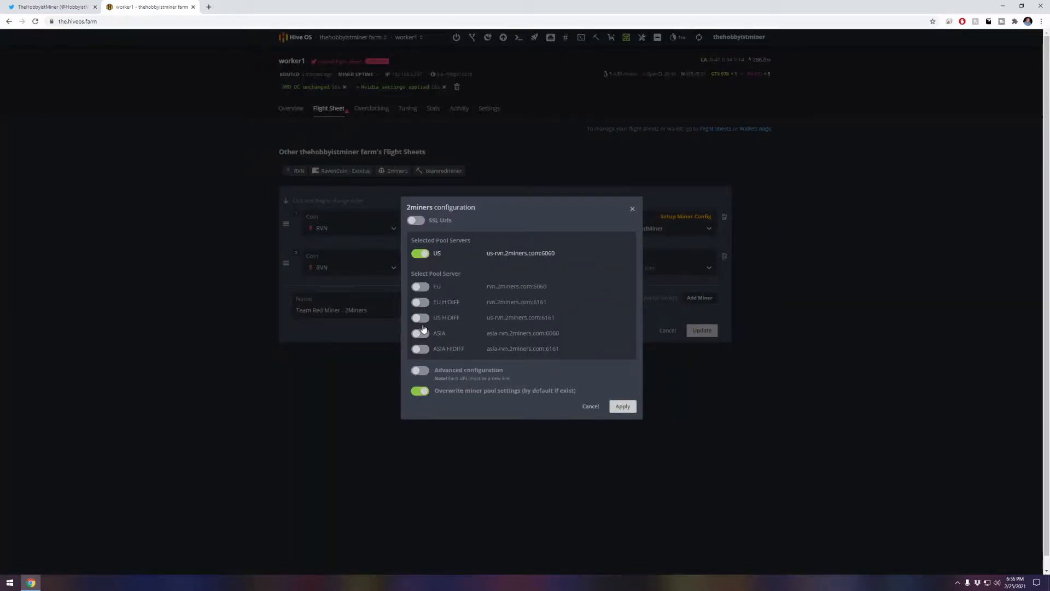
pyautogui.click(621, 406)
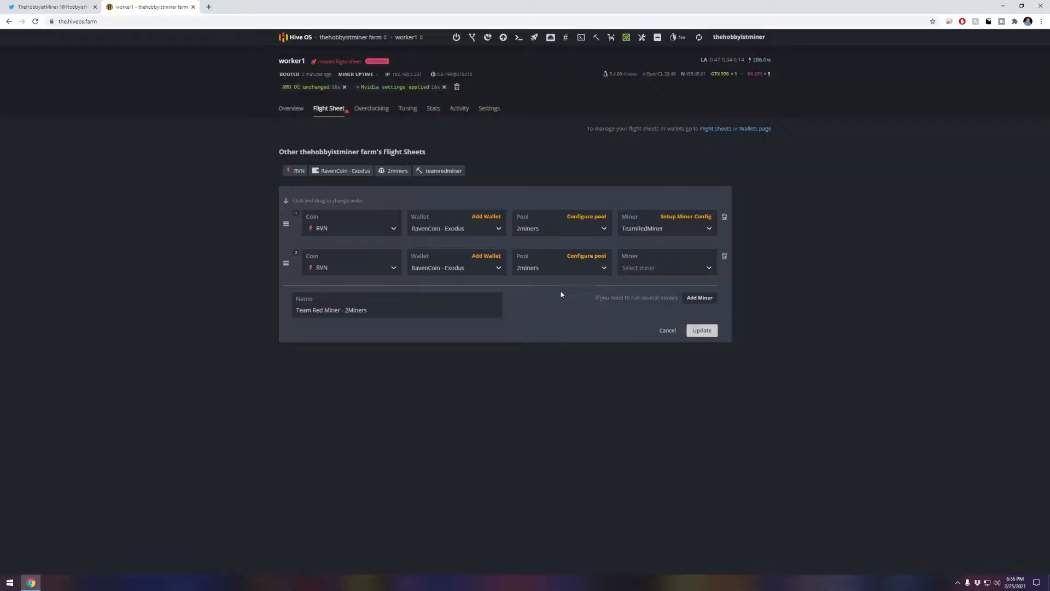
# - Choose T-Rex Miner for the new entry, update the sheet, and apply it to worker1
pyautogui.click(666, 268)
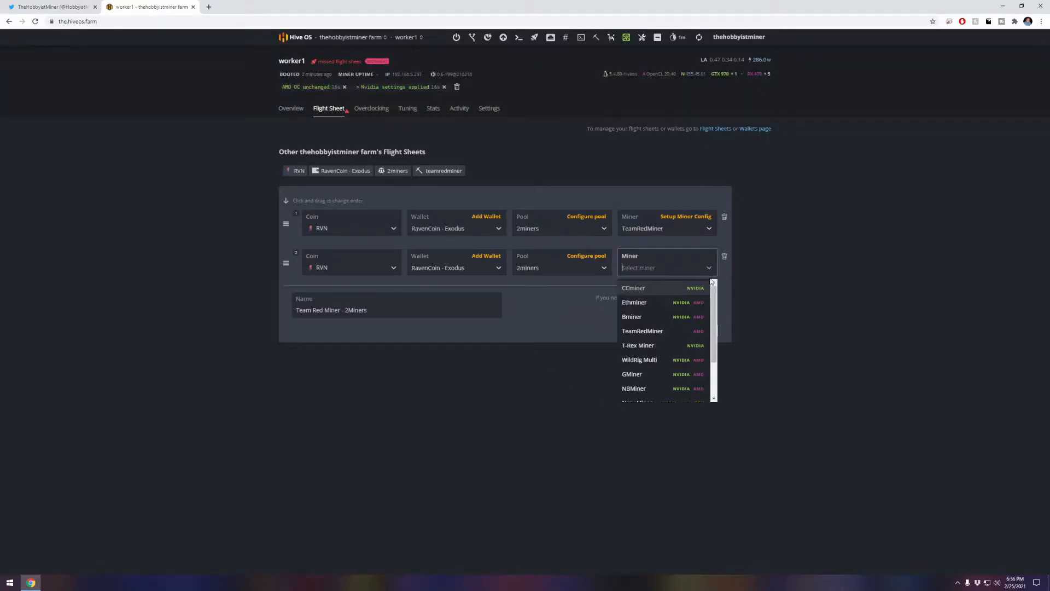
pyautogui.moveTo(650, 349)
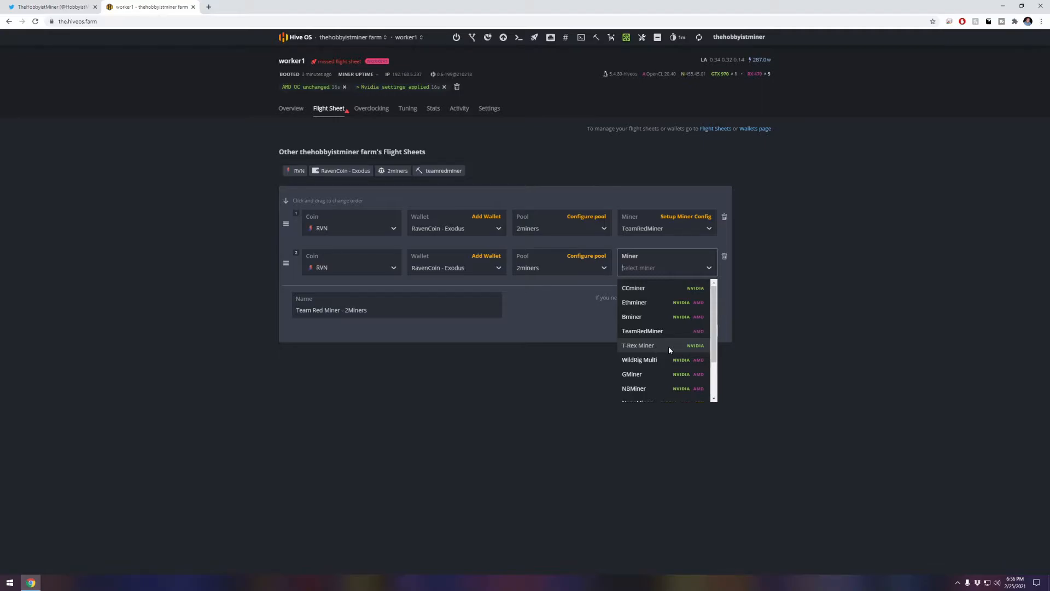
pyautogui.moveTo(672, 353)
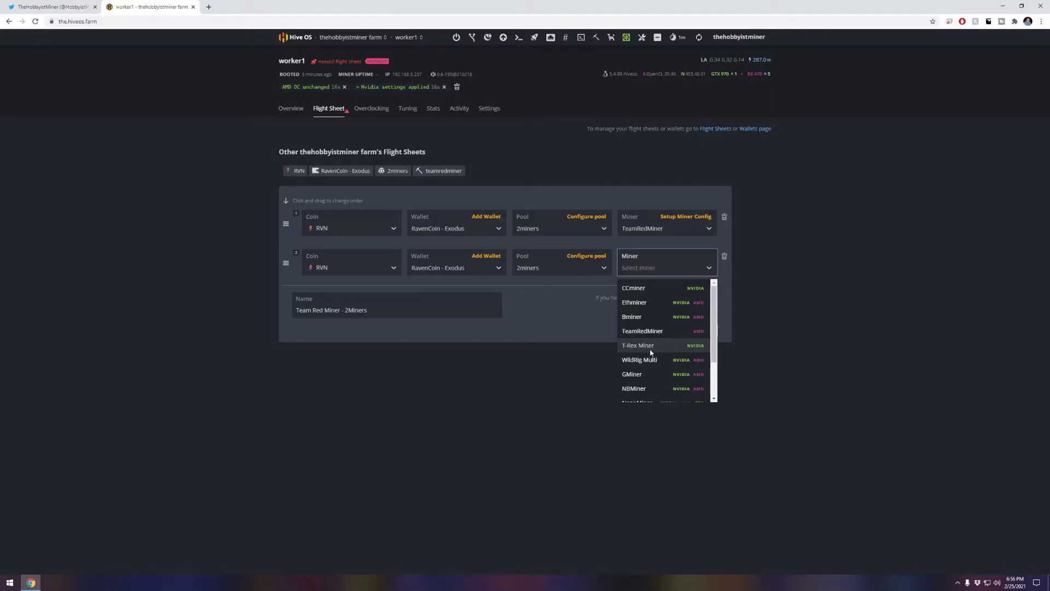
pyautogui.click(636, 346)
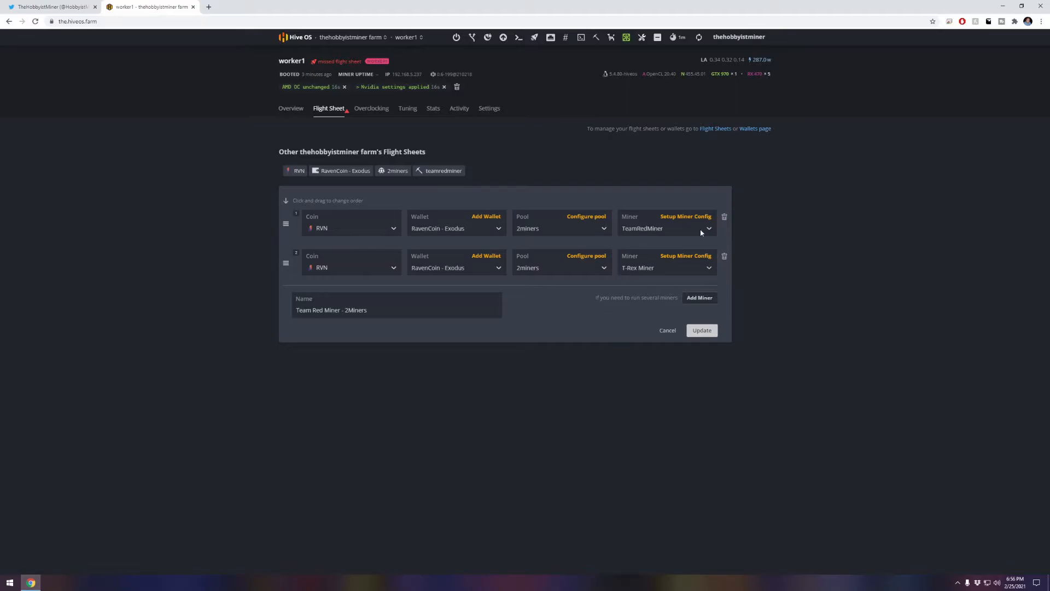
pyautogui.click(666, 227)
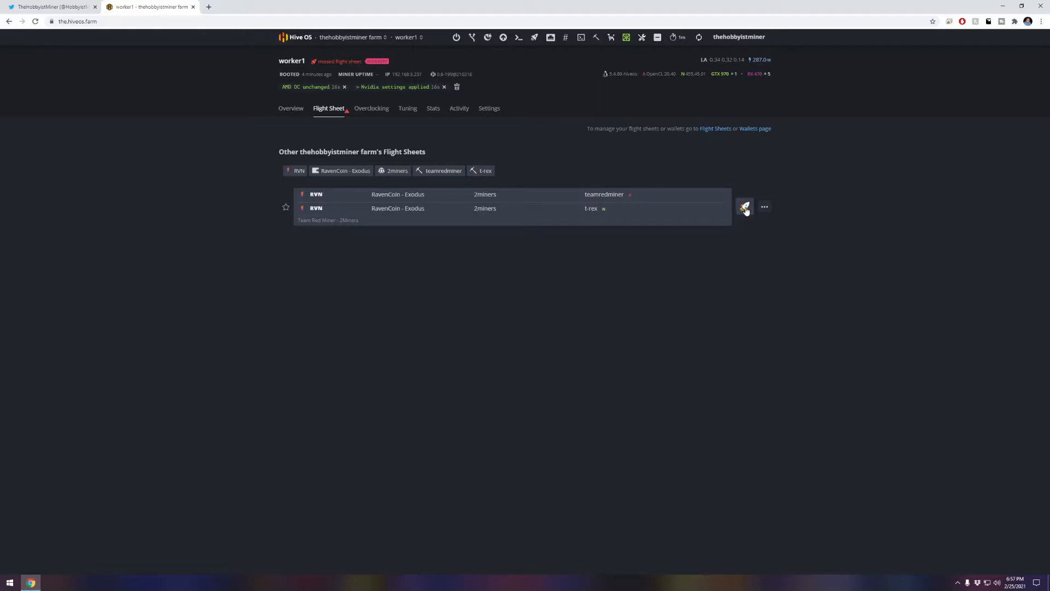
pyautogui.click(746, 206)
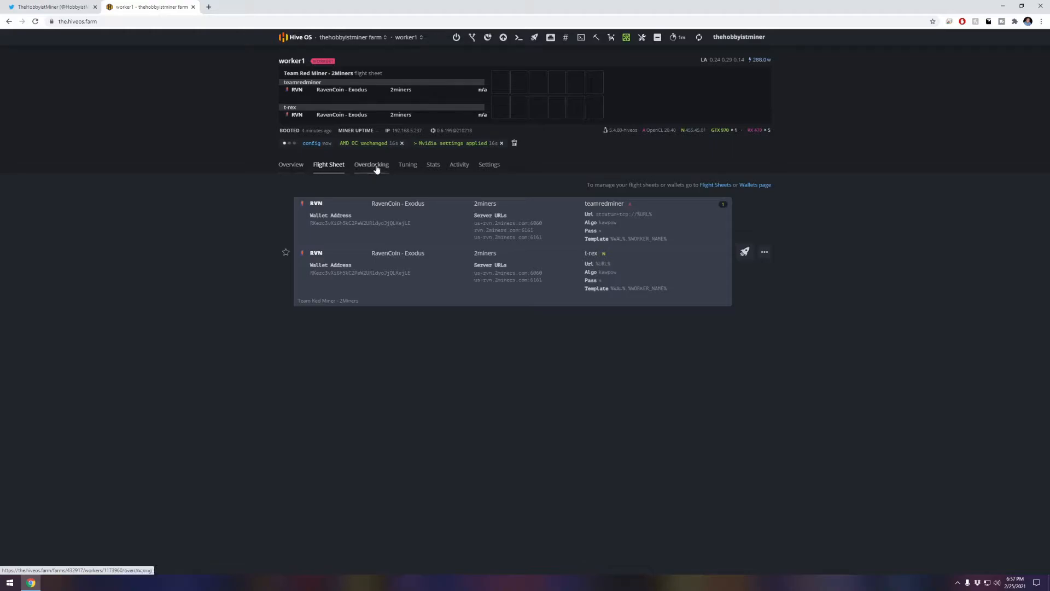
# - Set the kawpow profile's NVIDIA core clock to 225 and memory clock to 1150
pyautogui.click(371, 164)
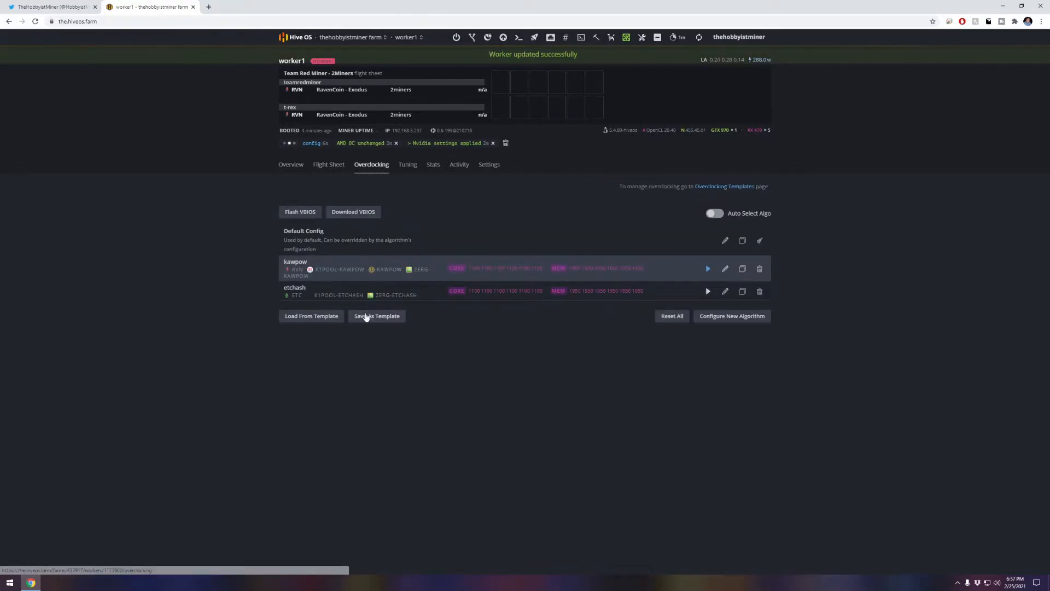
pyautogui.click(725, 269)
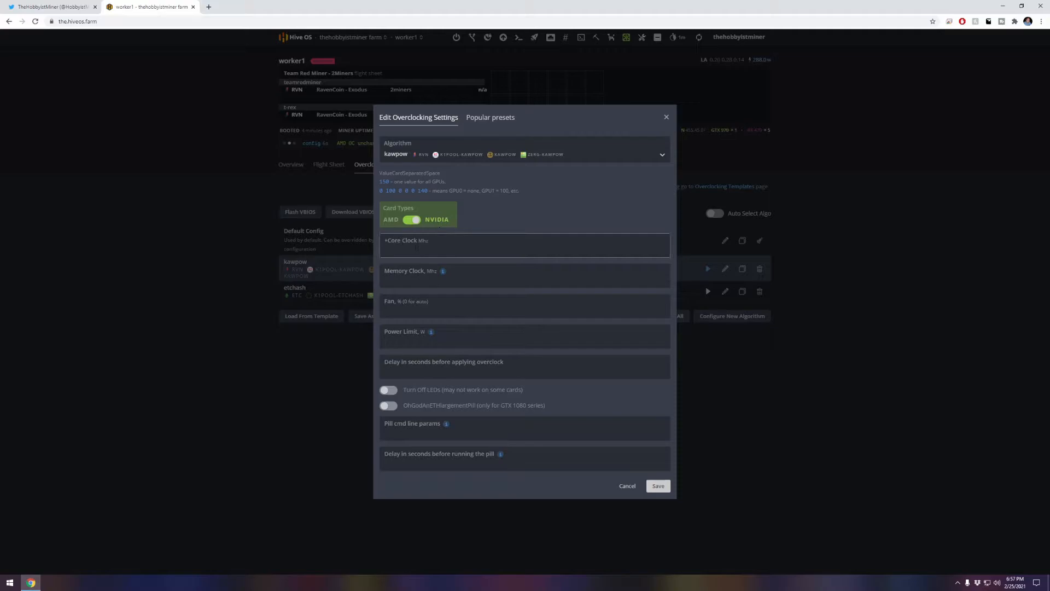
pyautogui.write('225')
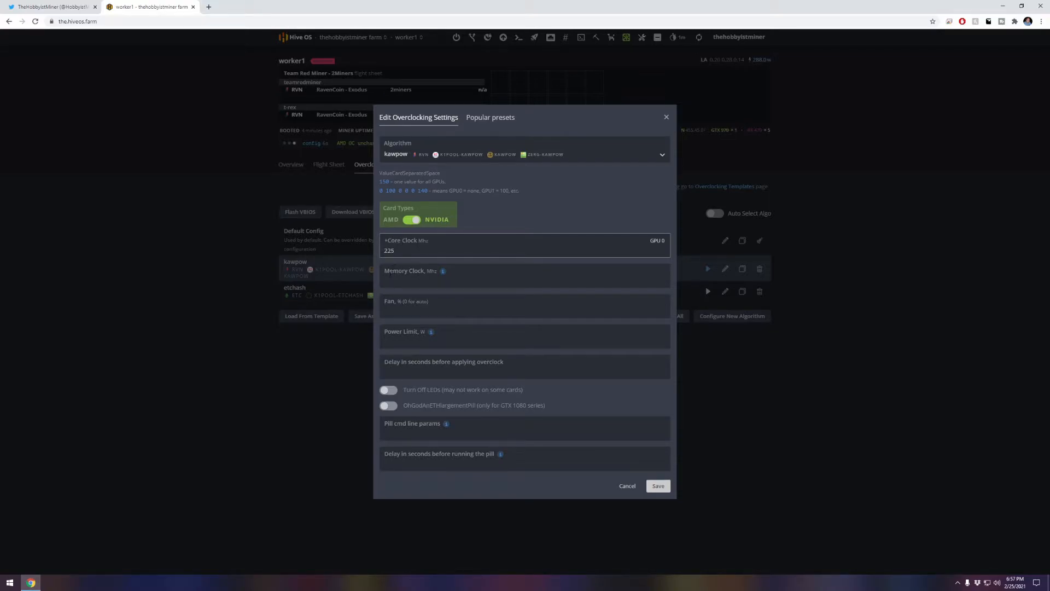
pyautogui.write('1')
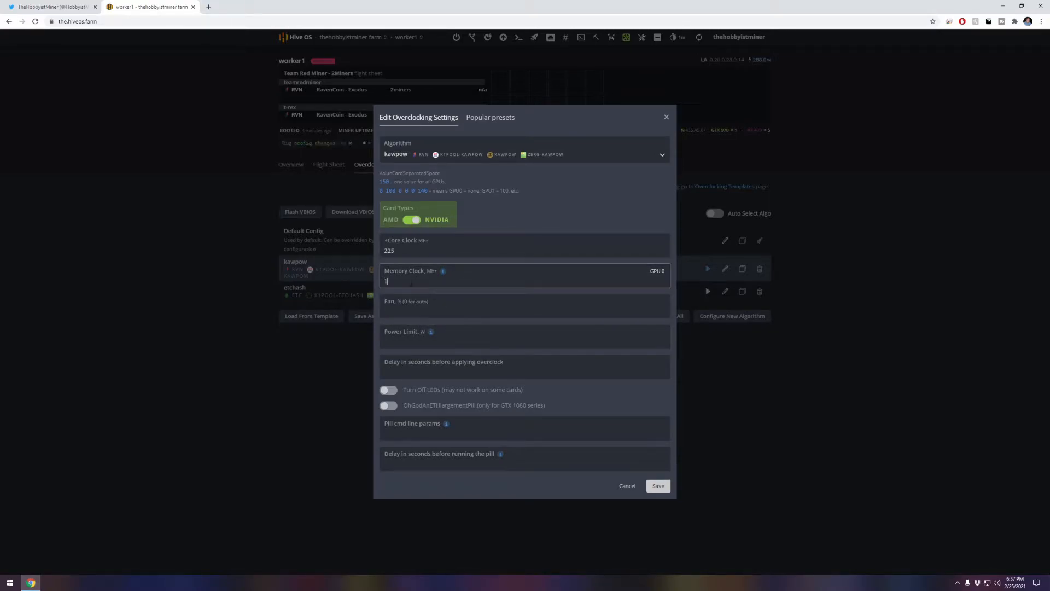
pyautogui.write('150')
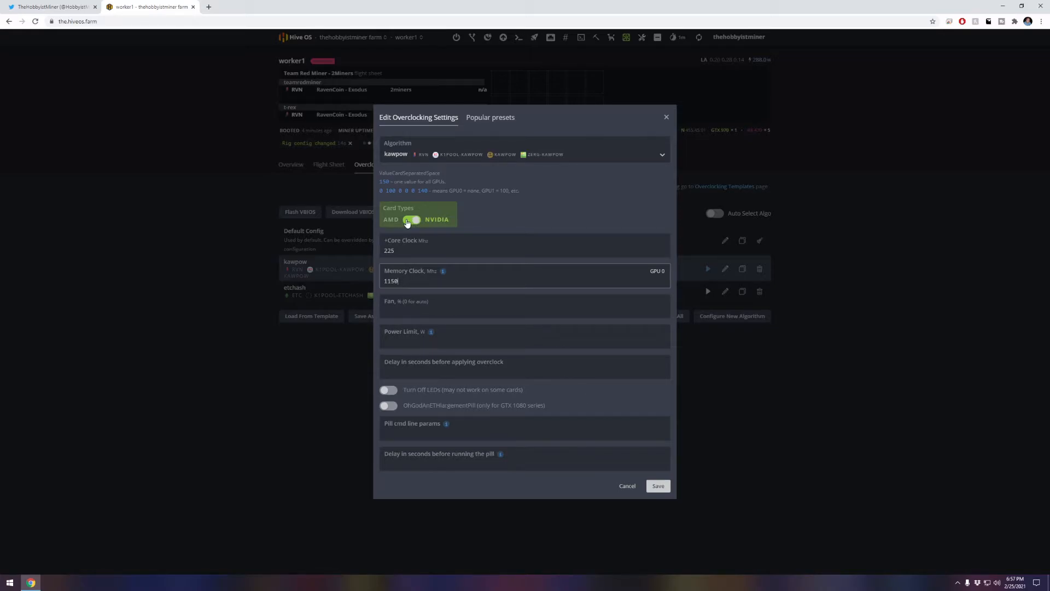
pyautogui.click(657, 486)
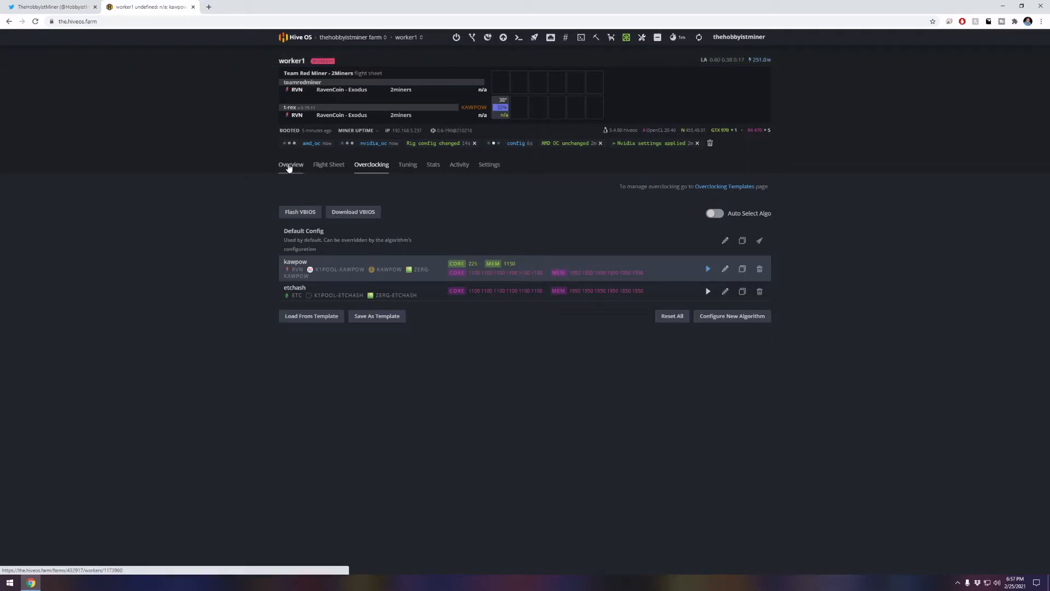
# - Return to worker1's overview and issue a Reboot from Power Actions
pyautogui.click(290, 164)
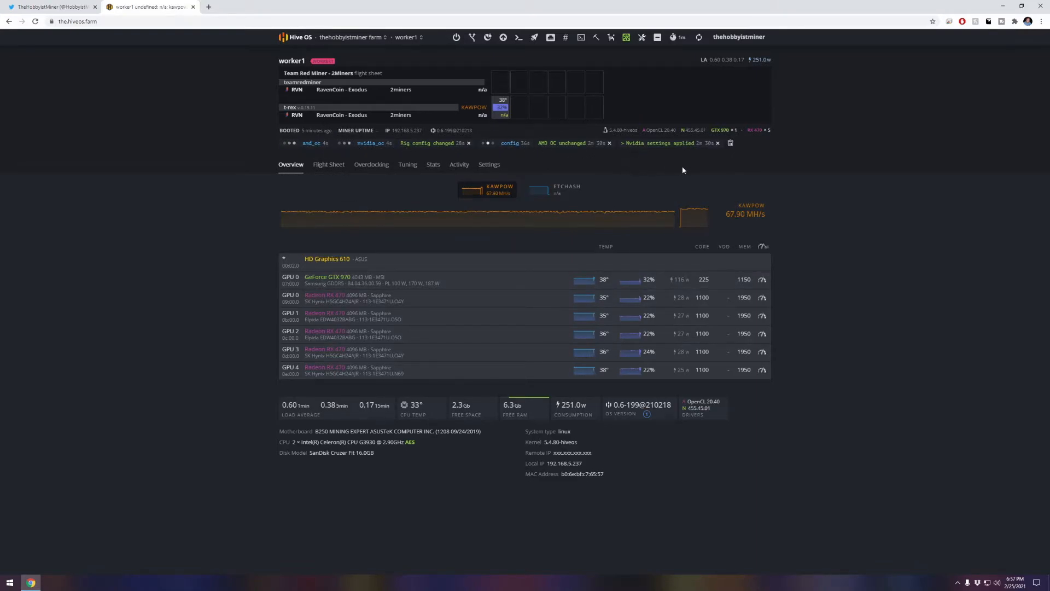
pyautogui.moveTo(261, 188)
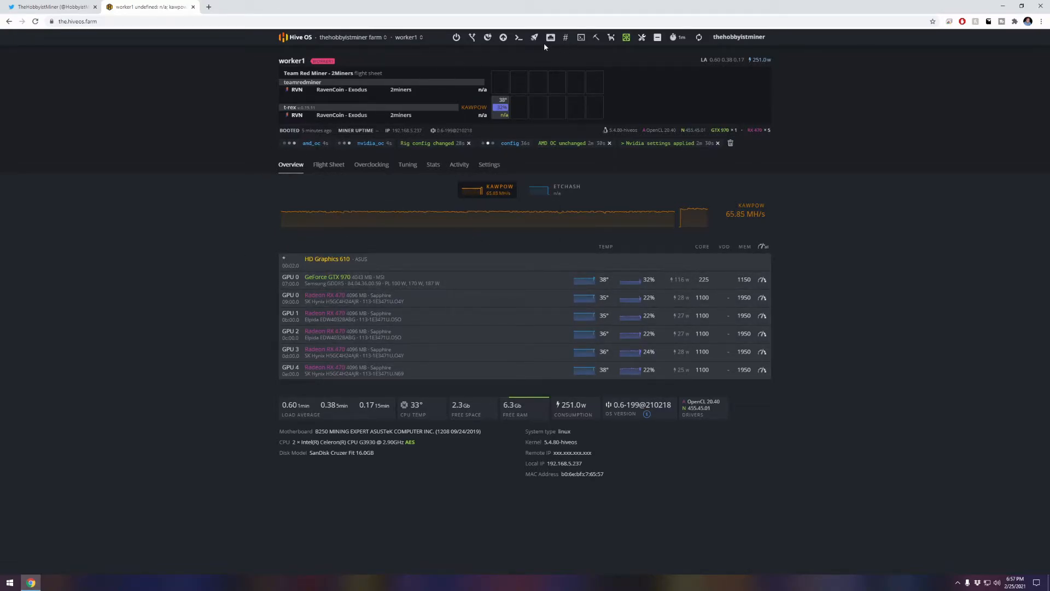
pyautogui.moveTo(456, 37)
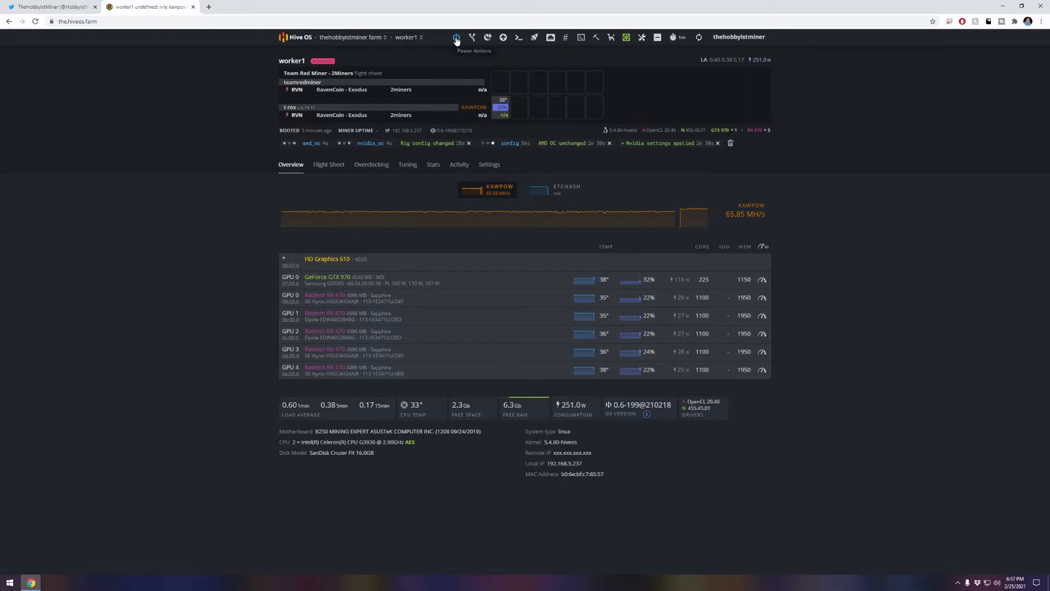
pyautogui.click(456, 37)
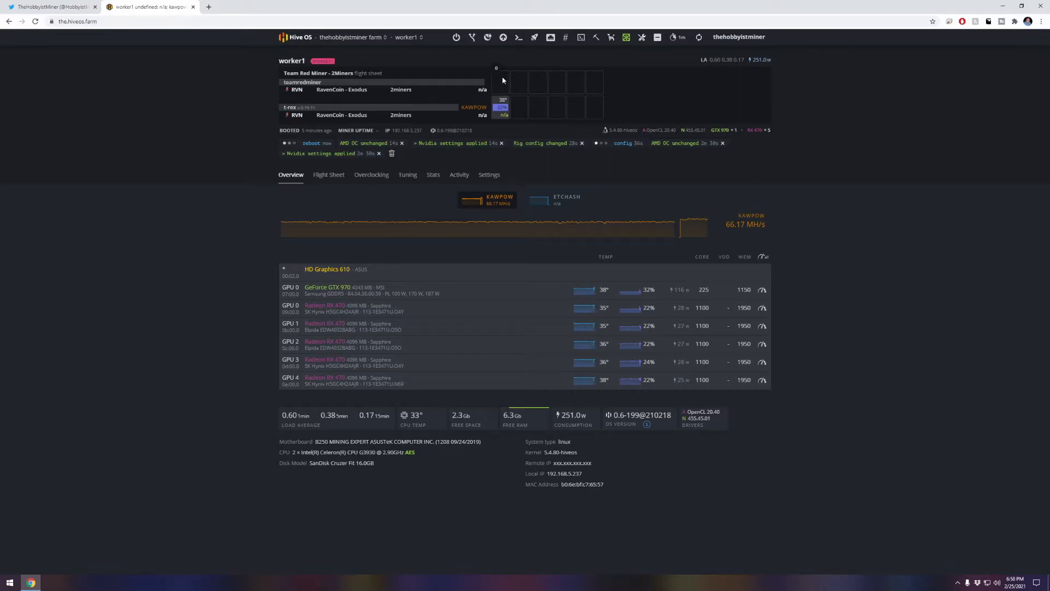
# - Wait until the GTX 970 reports about 4.857 MH/s after the reboot
pyautogui.click(315, 143)
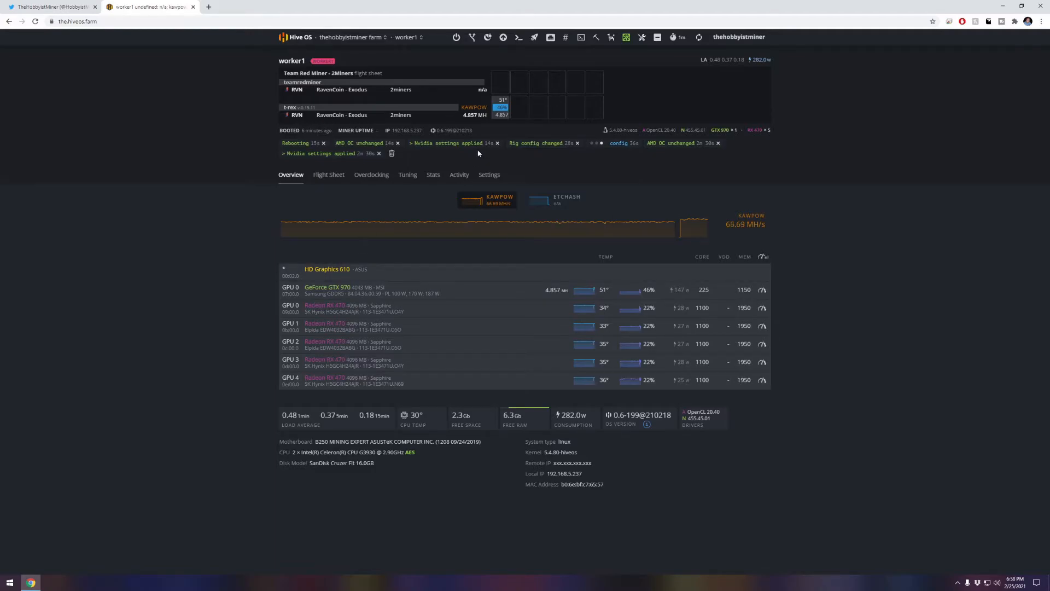
pyautogui.moveTo(489, 136)
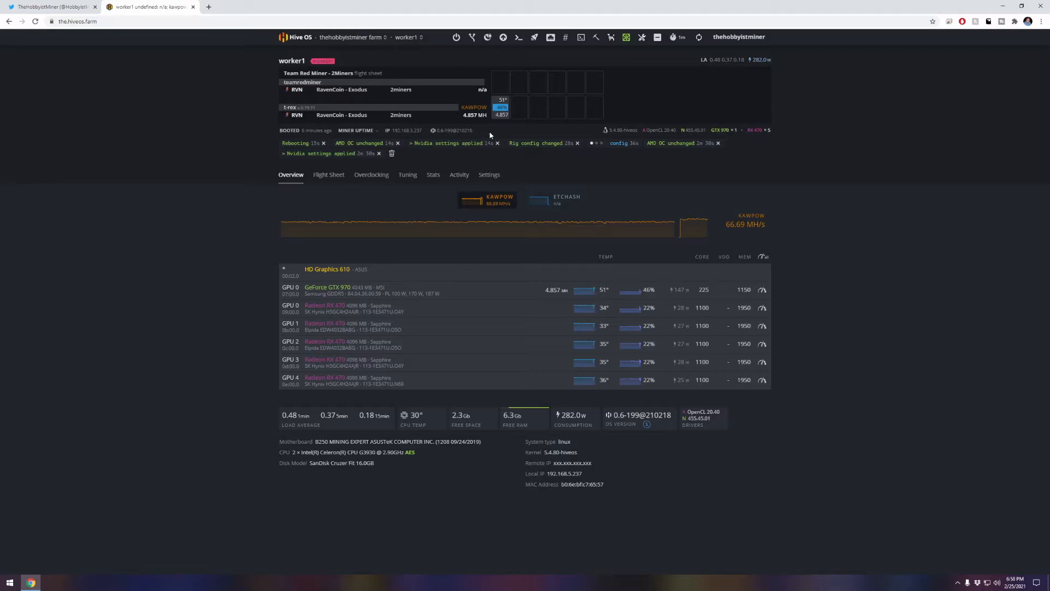
pyautogui.moveTo(579, 37)
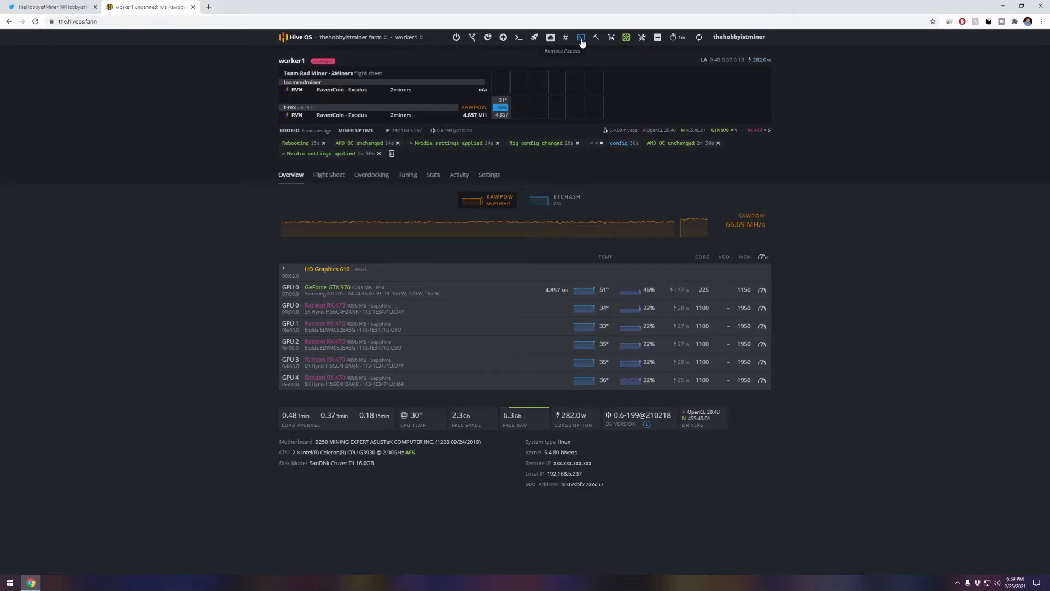
# - Start a Hive Shell session on worker1 and re-apply the RVN flight sheet
pyautogui.click(581, 37)
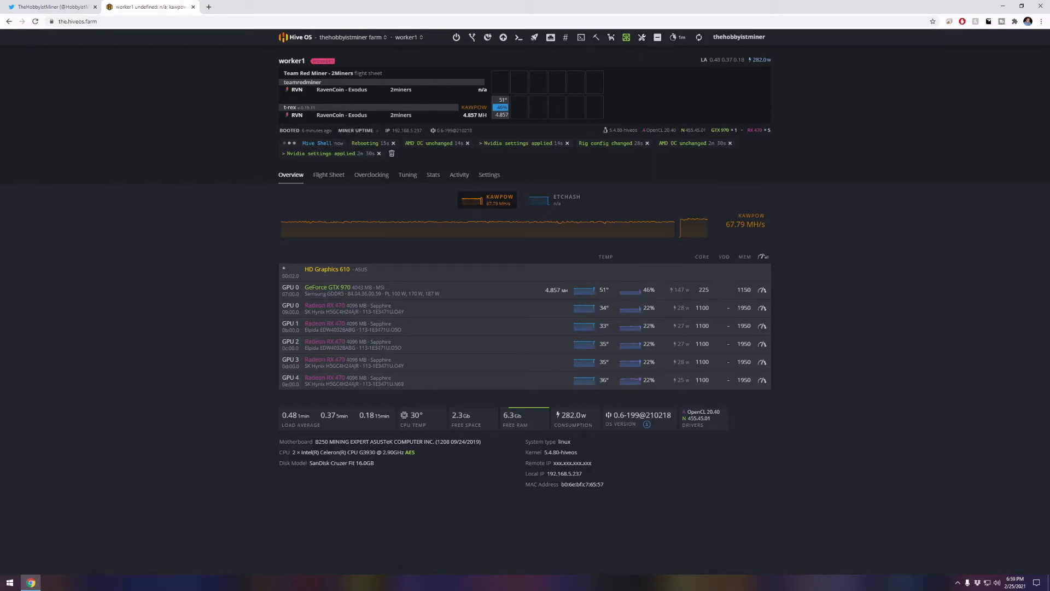
pyautogui.click(329, 176)
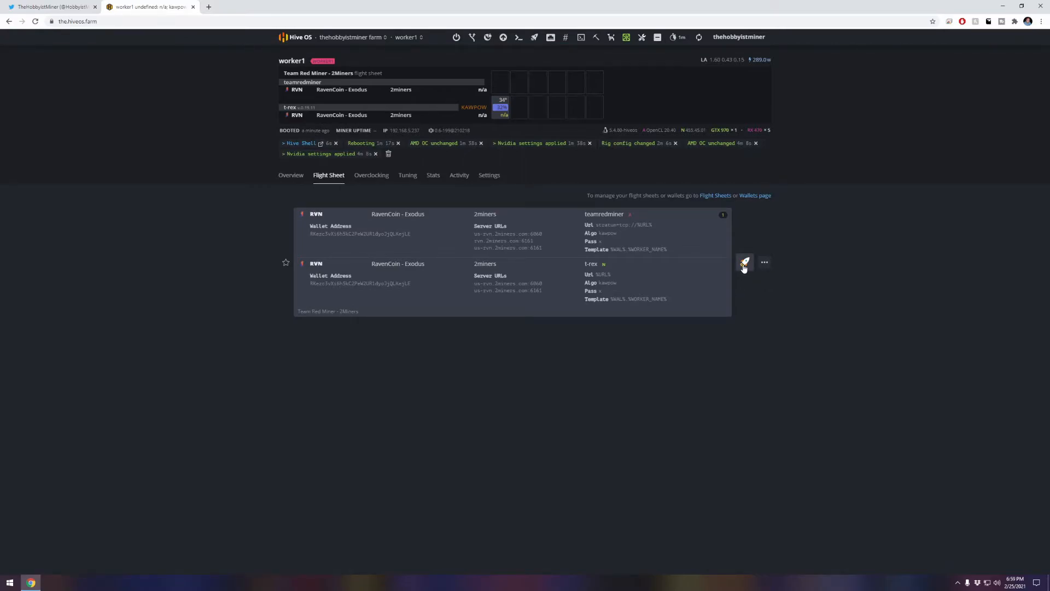
pyautogui.click(744, 262)
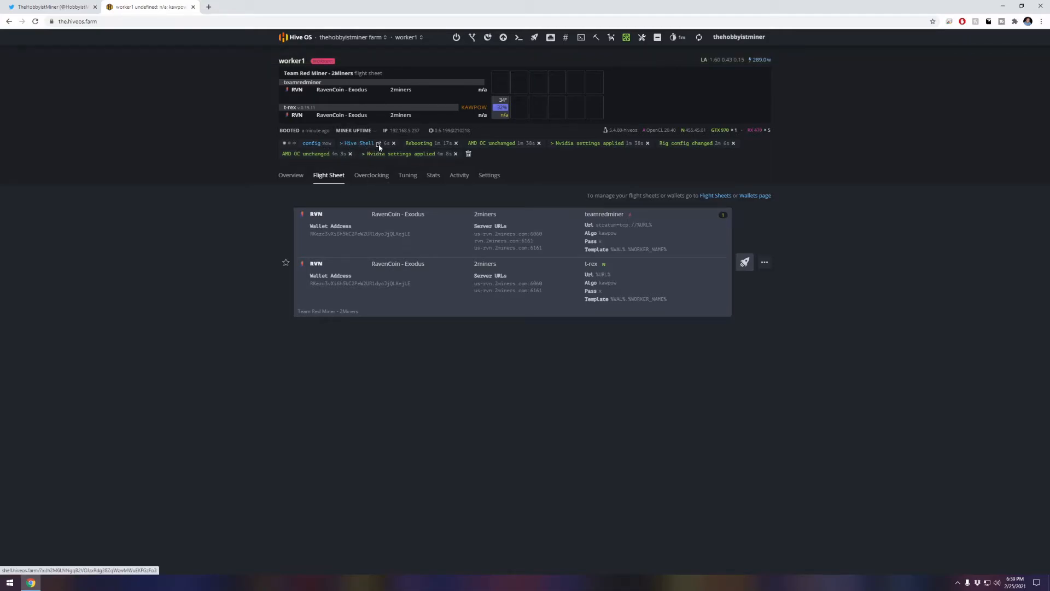
# - Open worker1's Hive Shell, run 'miner', and scroll through TeamRedMiner's kawpow log
pyautogui.click(360, 143)
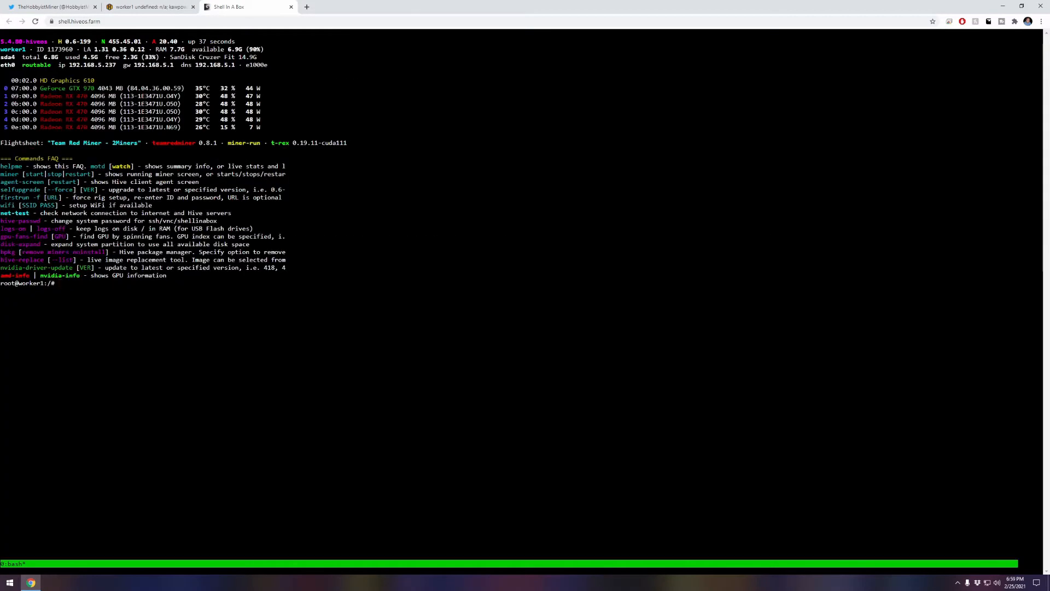
pyautogui.write('mi')
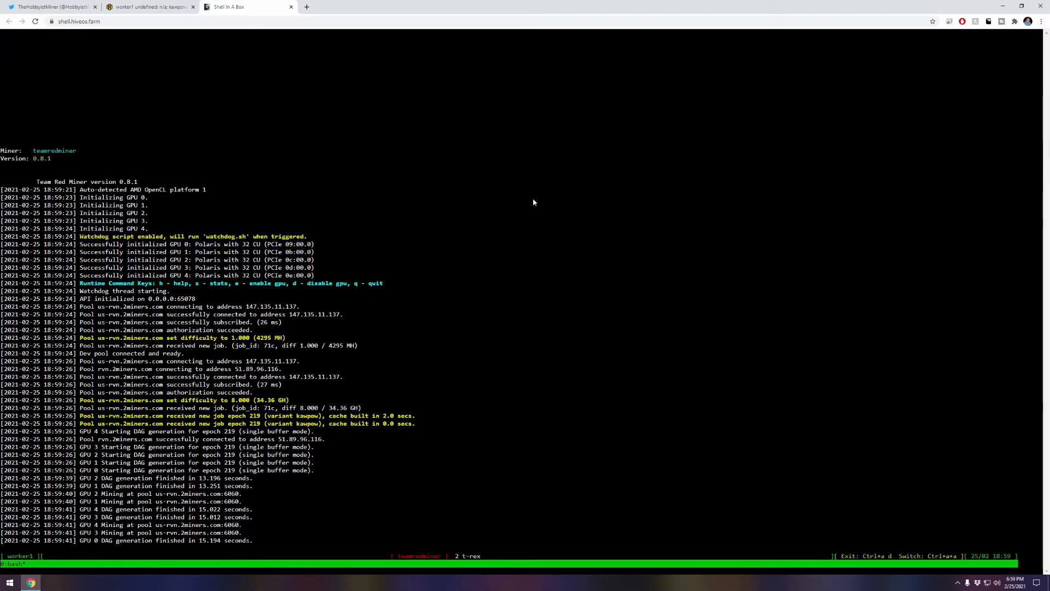
pyautogui.scroll(-3)
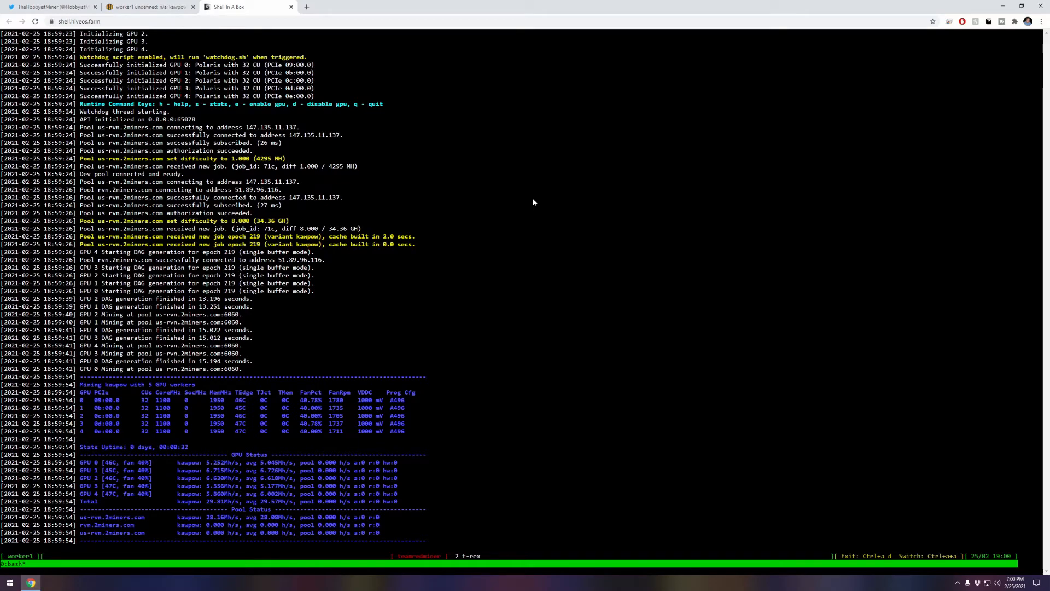
pyautogui.moveTo(502, 284)
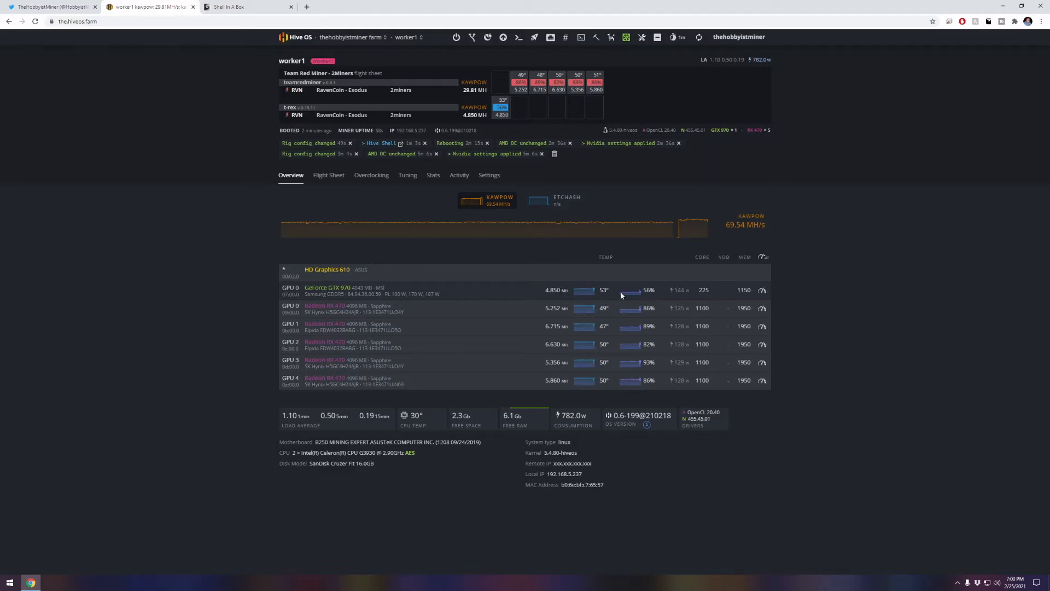
pyautogui.moveTo(711, 302)
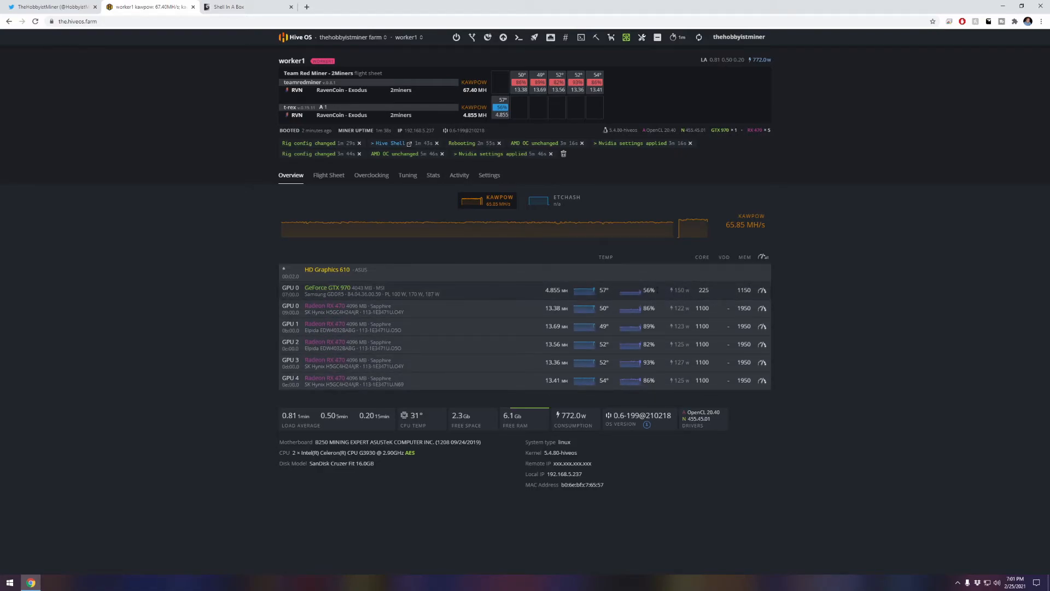
pyautogui.moveTo(726, 295)
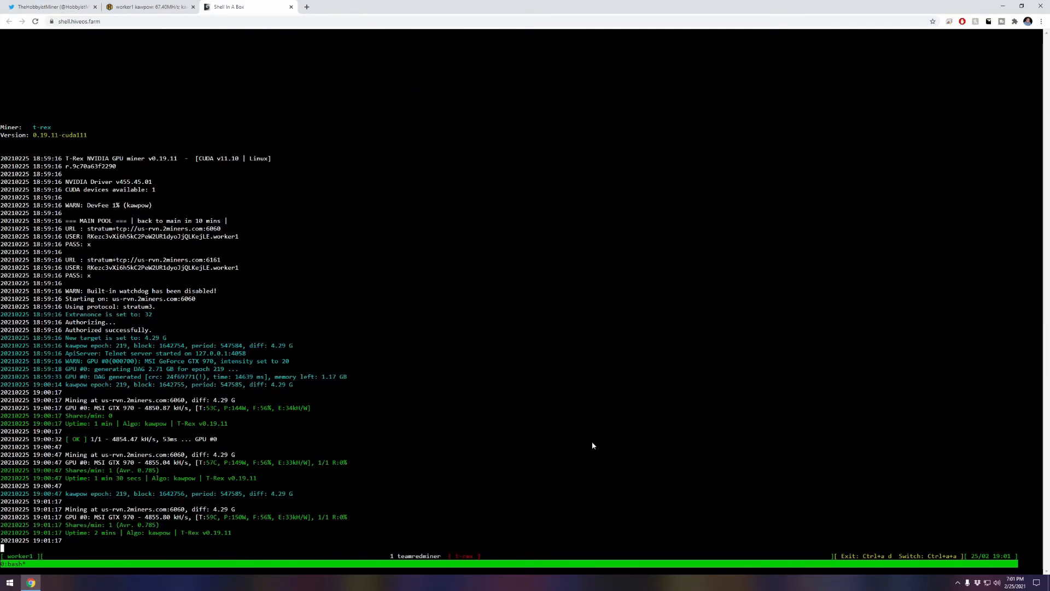
pyautogui.moveTo(242, 554)
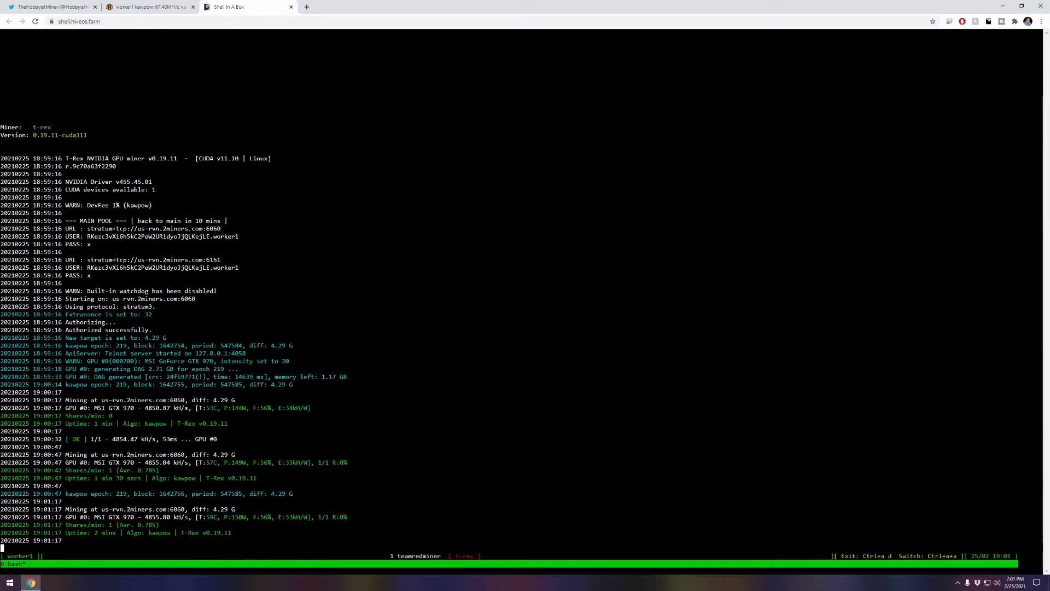
pyautogui.moveTo(239, 529)
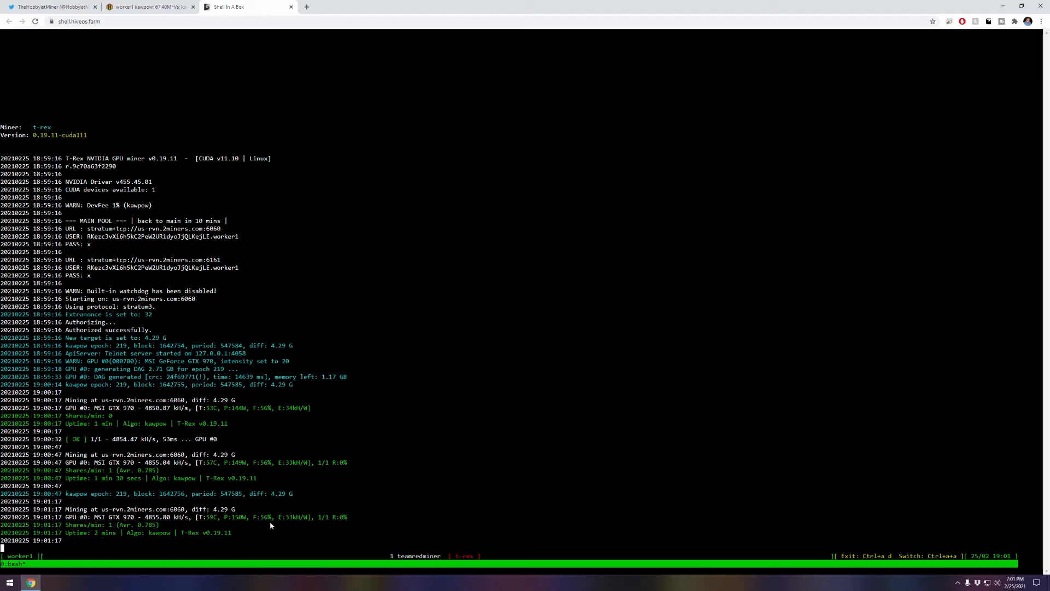
pyautogui.moveTo(447, 505)
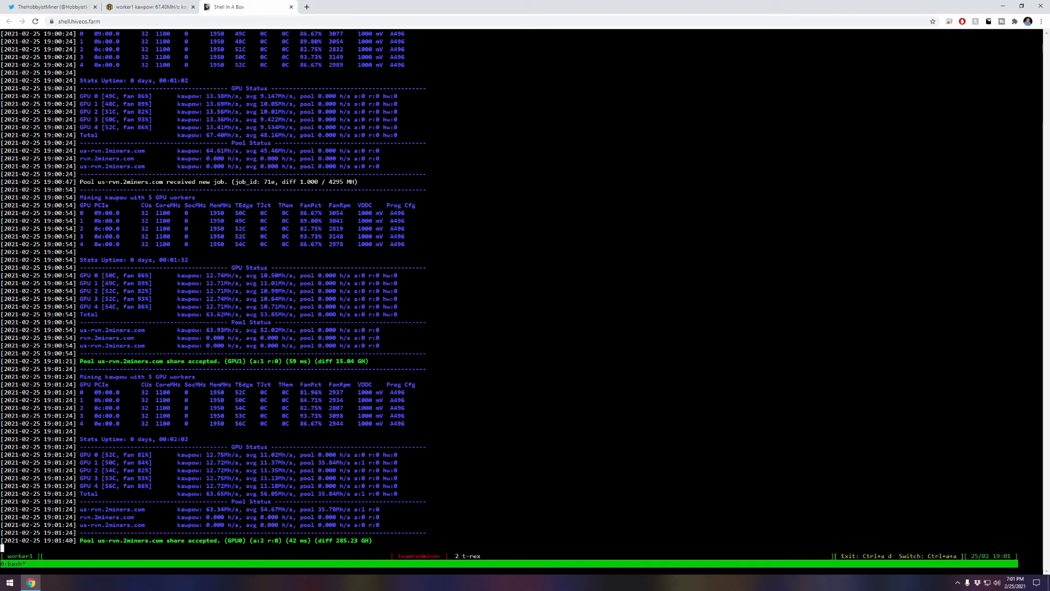
# - Return to the Hive OS tab showing worker1 at 78.67 MH/s KawPoW total
pyautogui.click(147, 6)
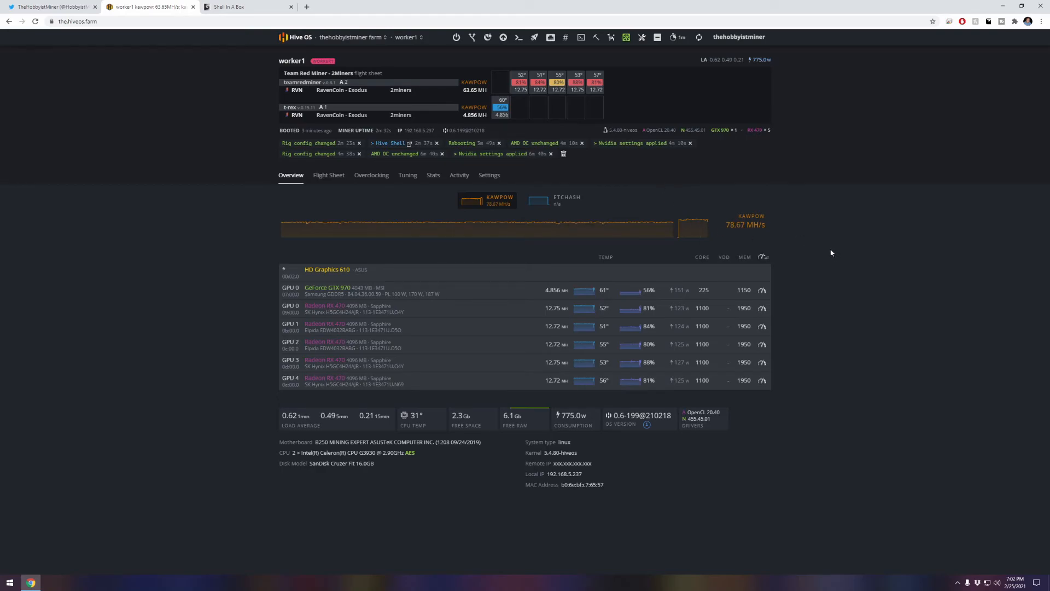
pyautogui.moveTo(816, 247)
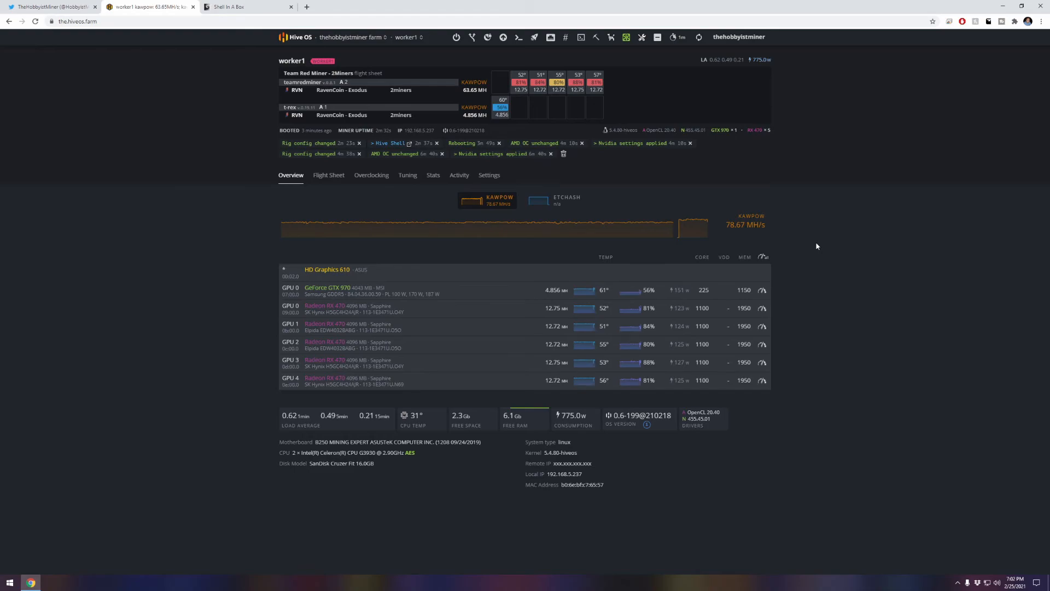
pyautogui.moveTo(815, 245)
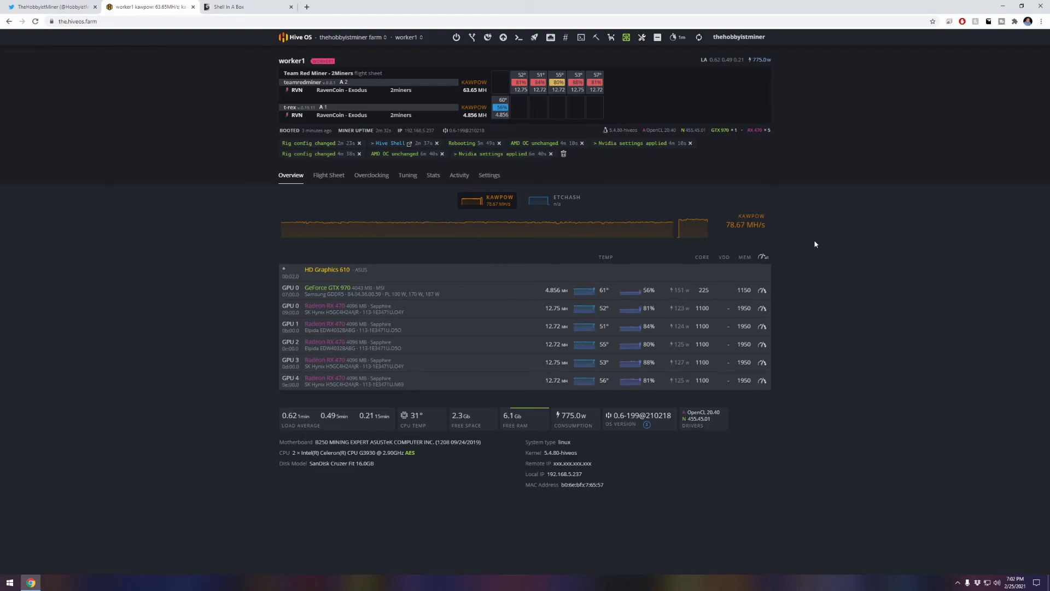
pyautogui.moveTo(824, 239)
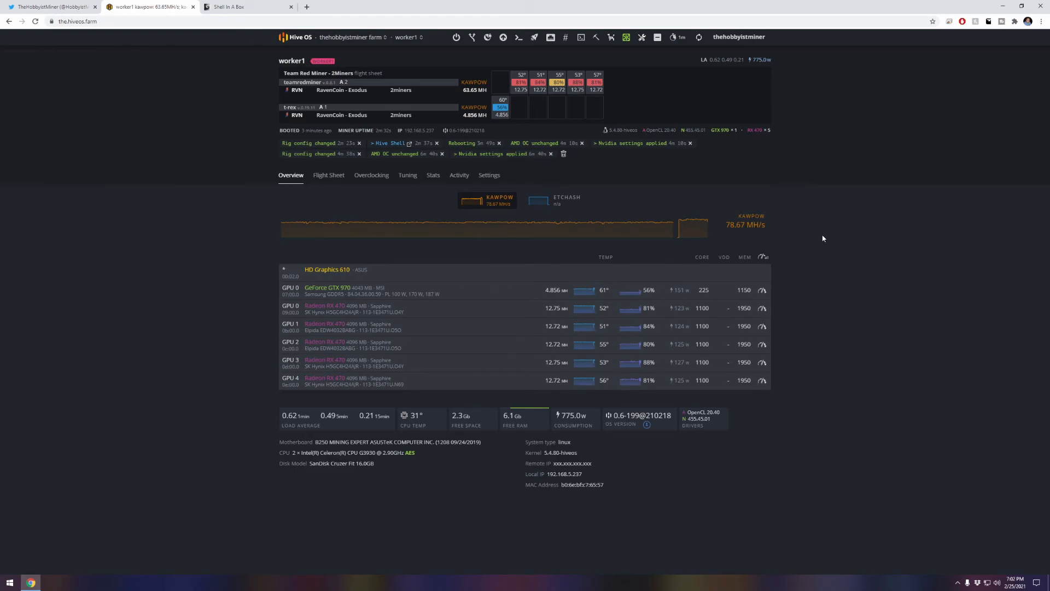
pyautogui.moveTo(821, 239)
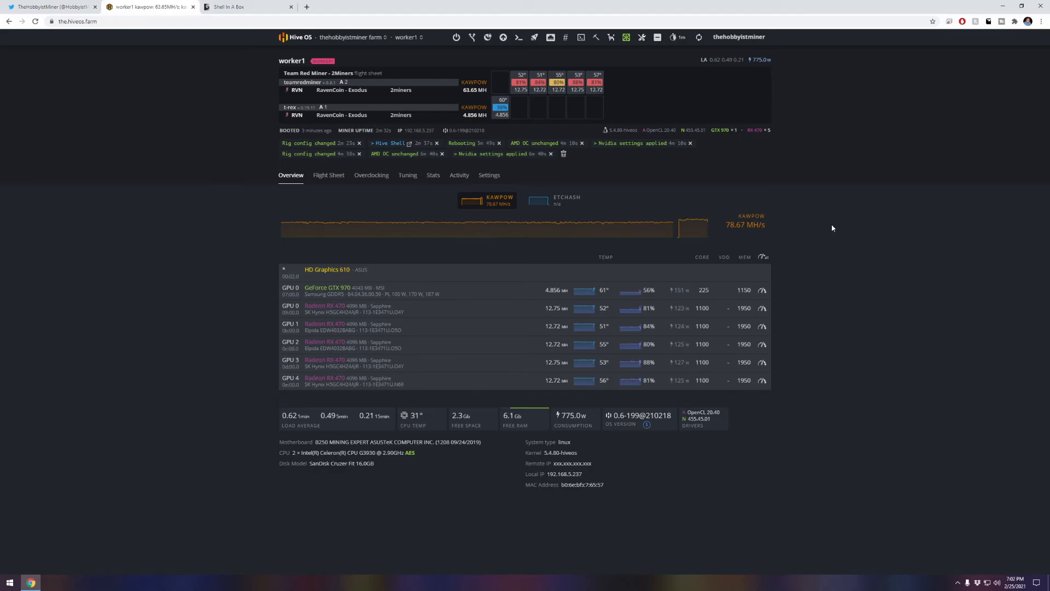
pyautogui.moveTo(788, 230)
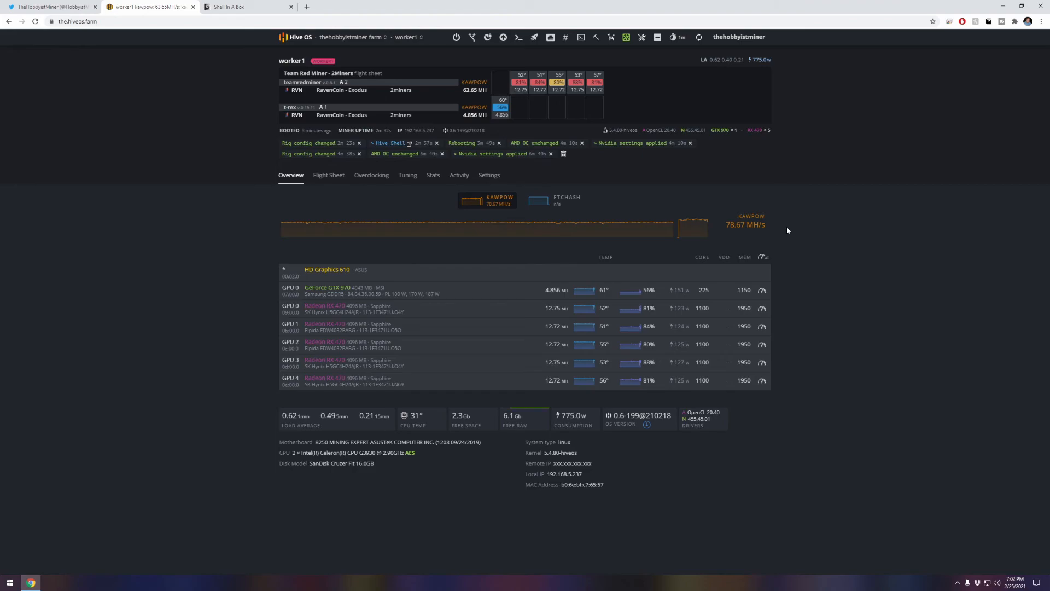
pyautogui.moveTo(783, 232)
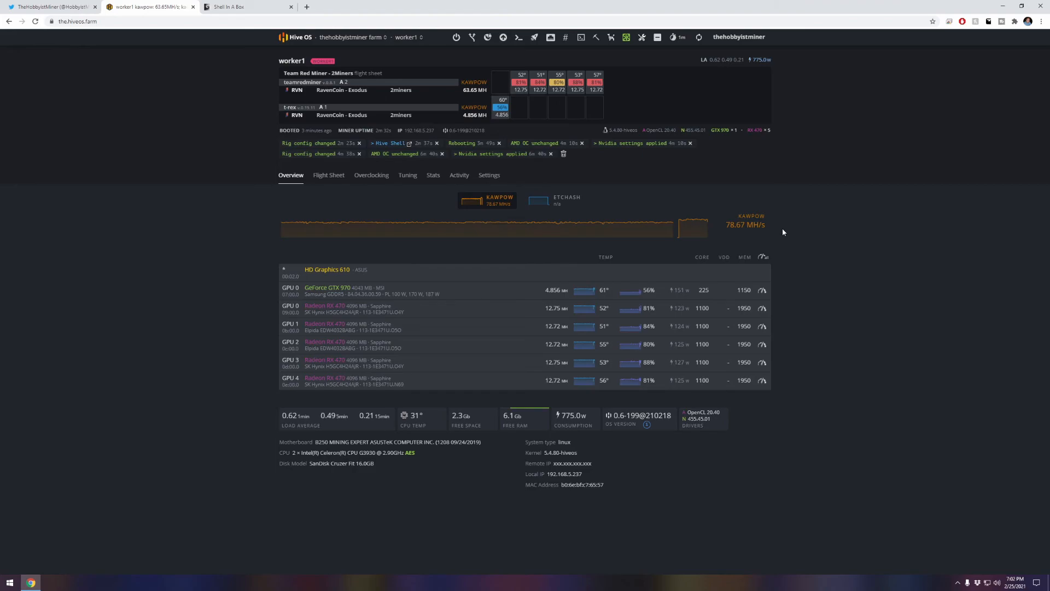
pyautogui.moveTo(784, 231)
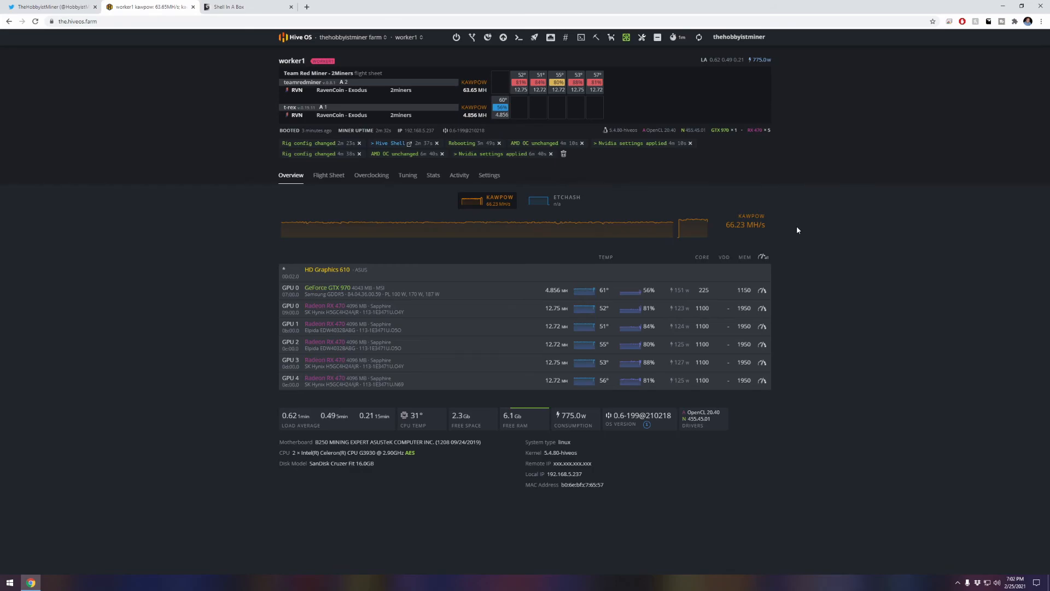
pyautogui.moveTo(786, 228)
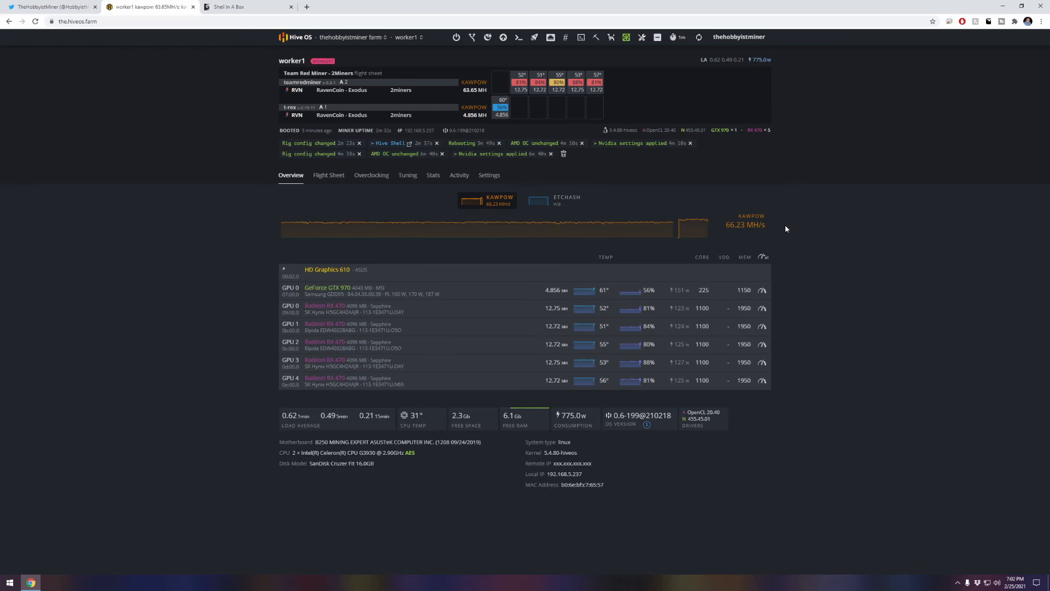